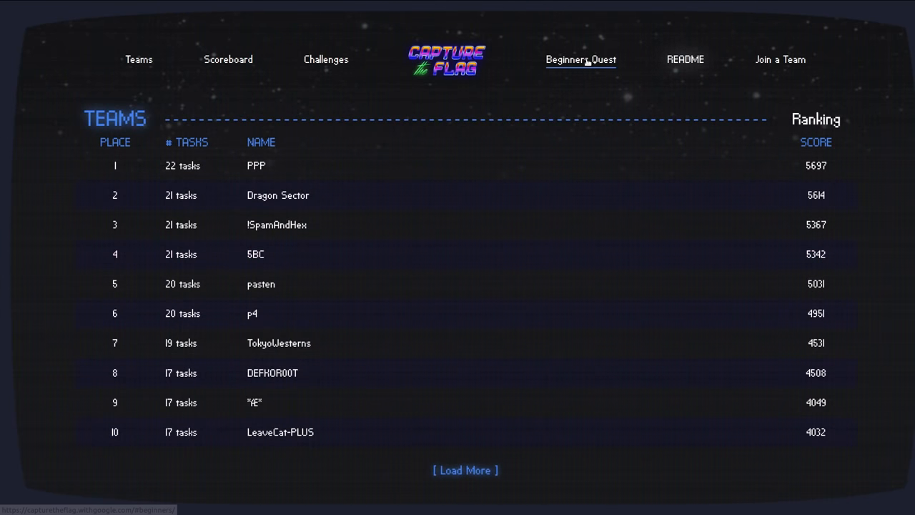
Step: Open the Beginners Quest page to reach the FLOPPY challenge
left_click(580, 59)
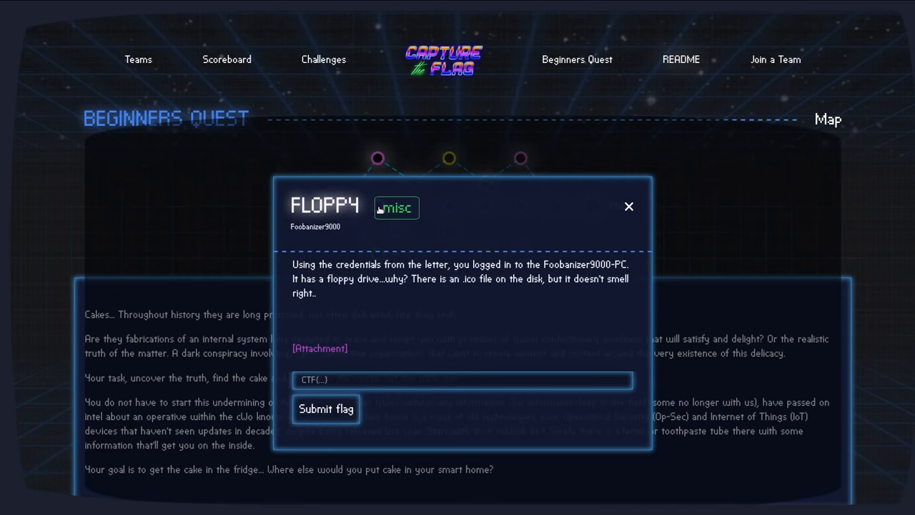
mouse_move(456, 227)
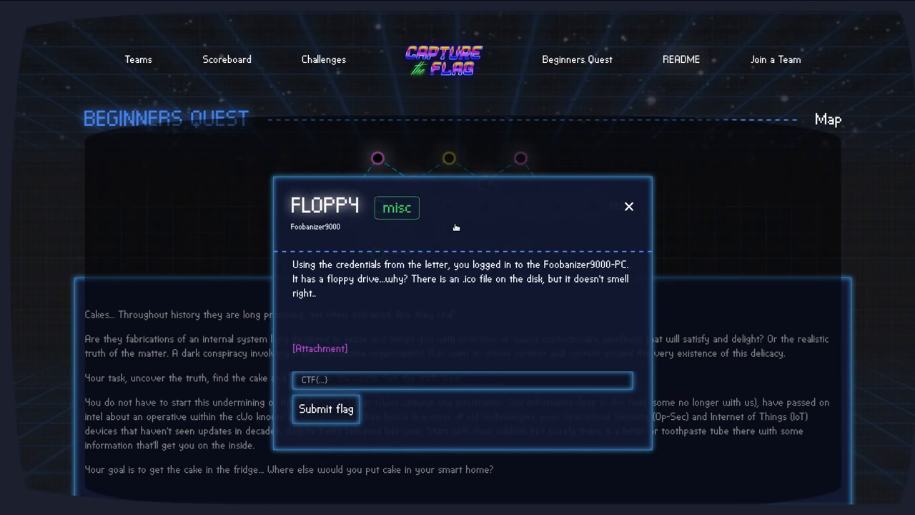
mouse_move(456, 227)
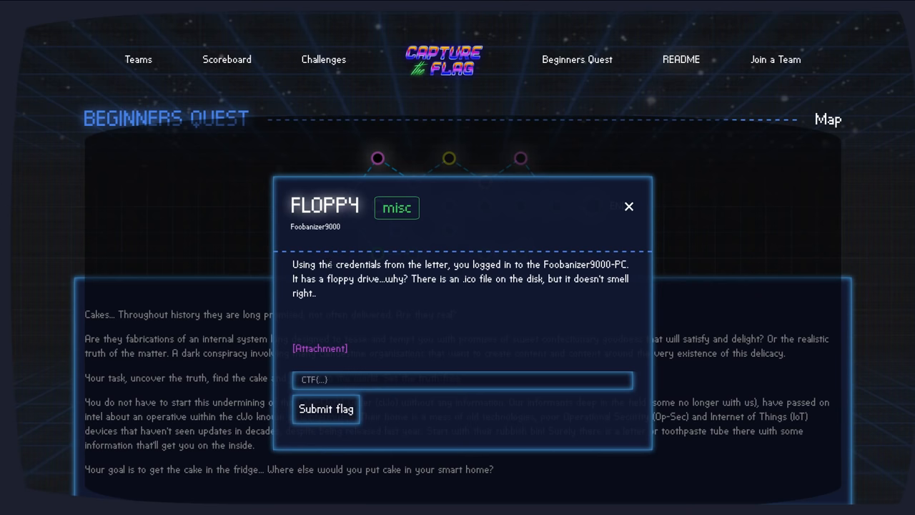
mouse_move(666, 270)
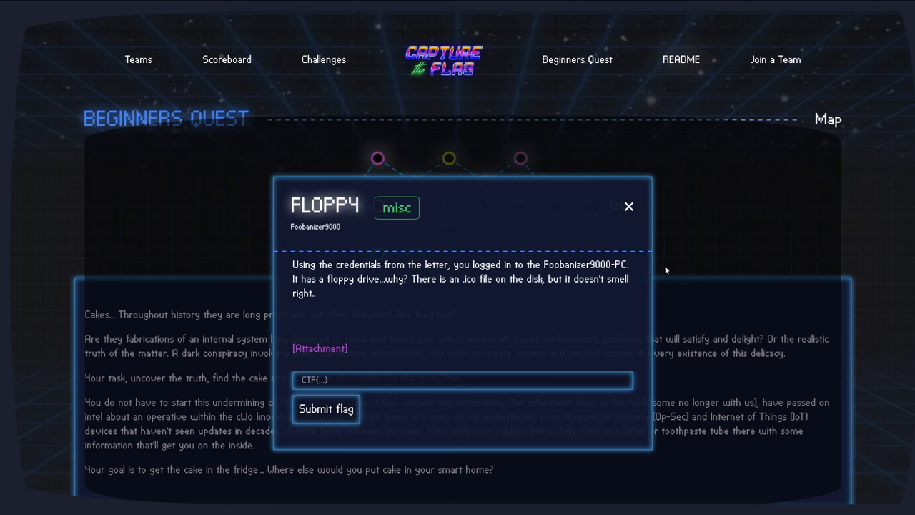
Step: Download the FLOPPY challenge attachment and save the file to disk
left_click(320, 348)
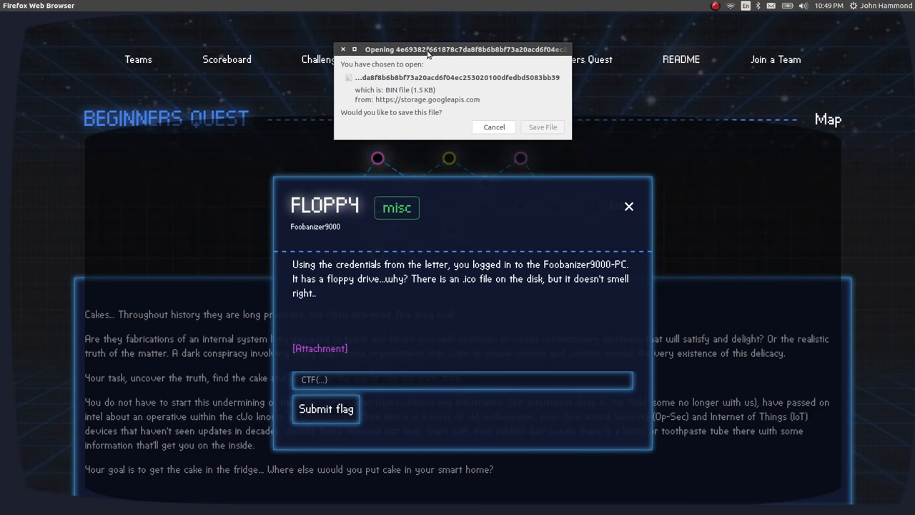
left_click(543, 126)
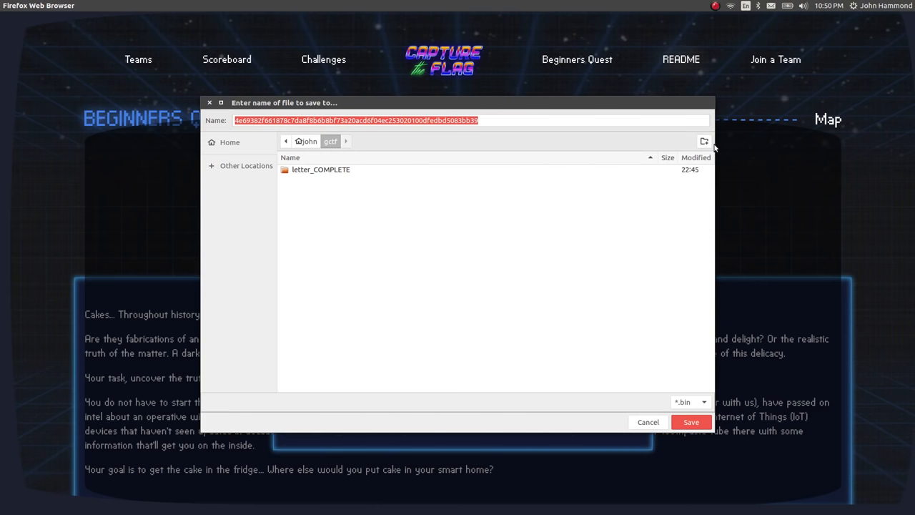
left_click(703, 141)
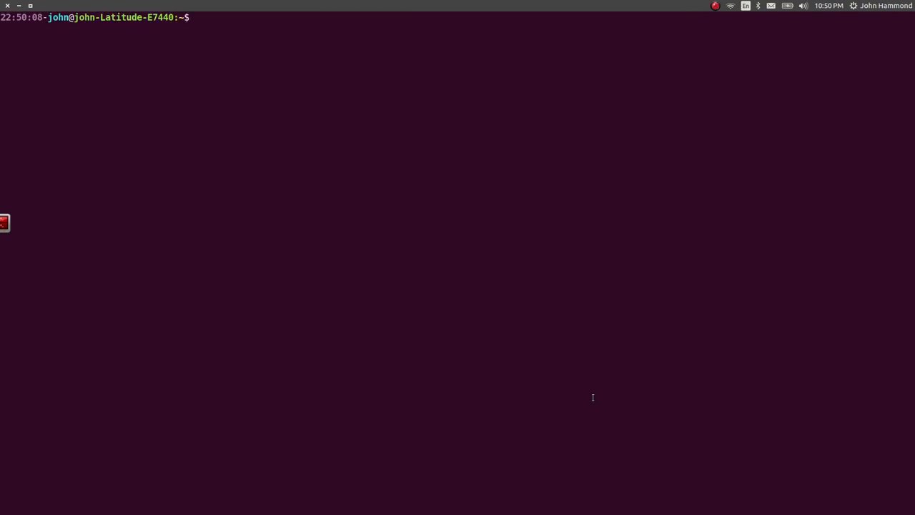
Step: In gctf/floppy, identify the downloaded file as a zip and rename it floppy.zip
type("cd gc")
type("ls")
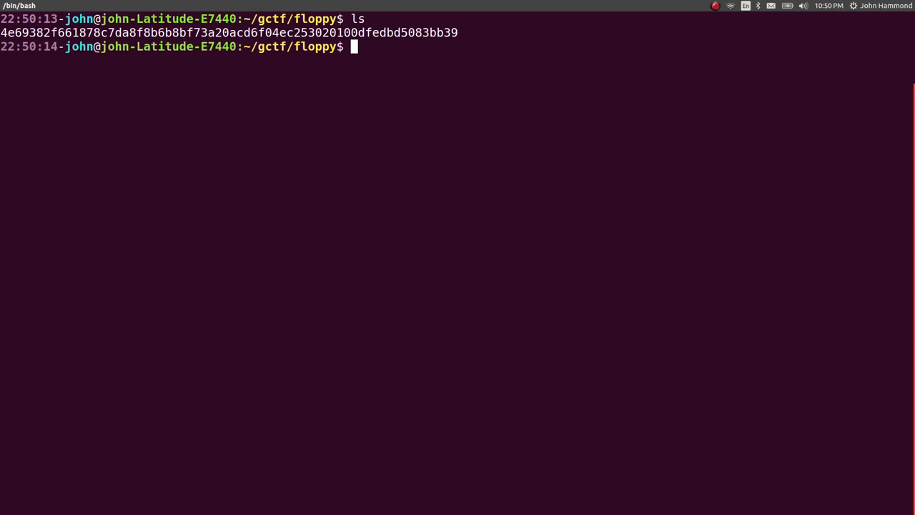
type("file f")
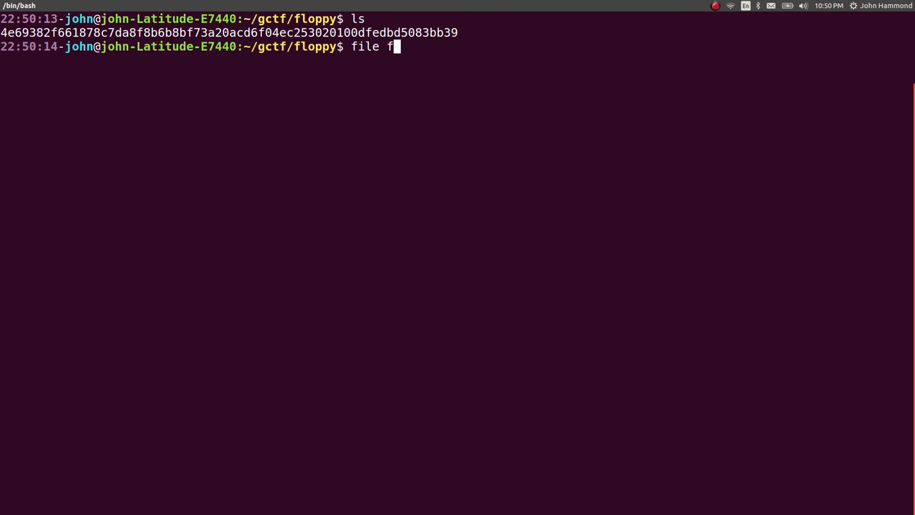
key("Return")
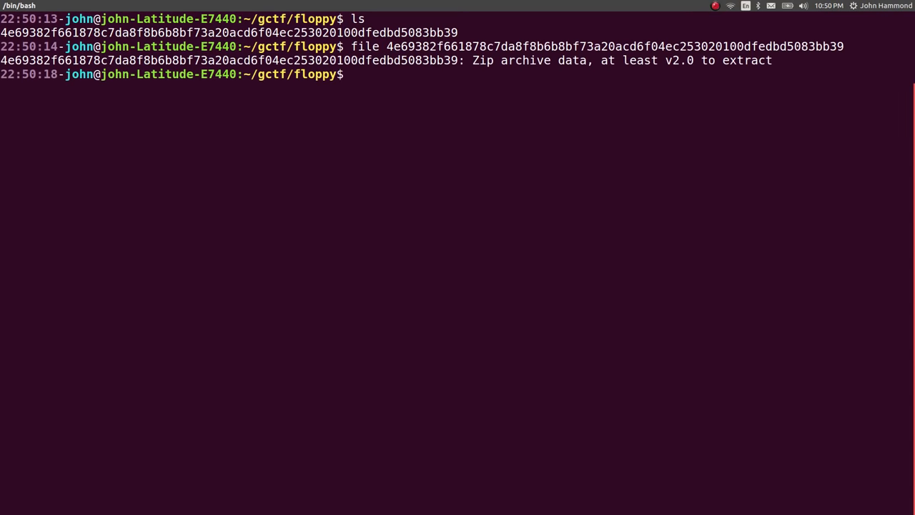
type("mv 4e69382f661878c7da8f8b6b8bf73a20acd6f04ec253020100dfedbd5083bb39")
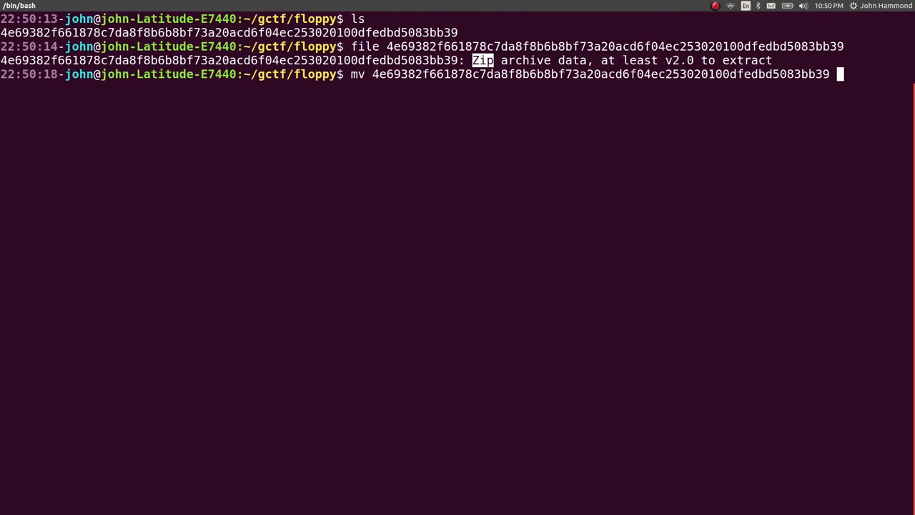
type("floo")
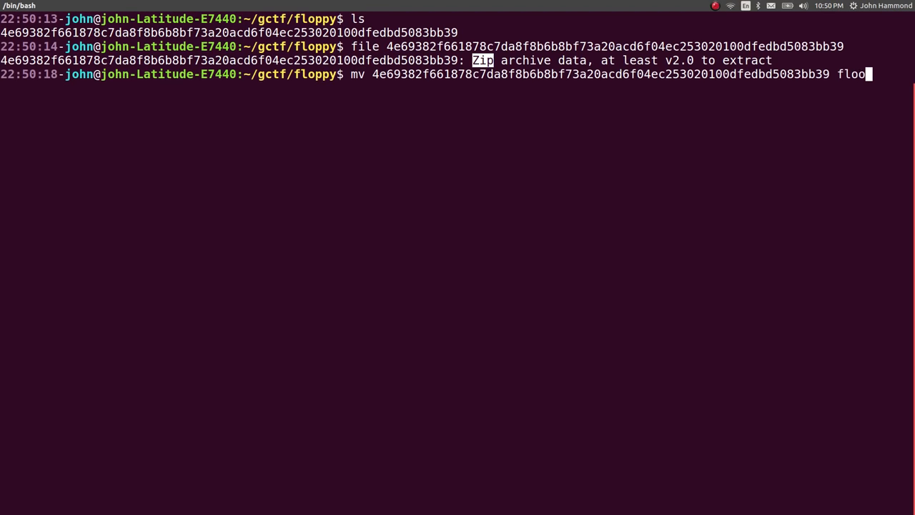
type("ppy.zi")
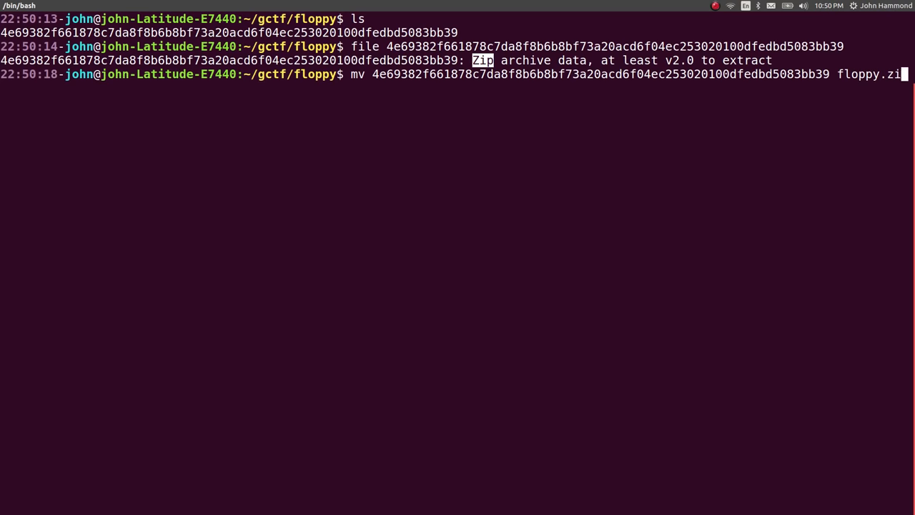
key("Return")
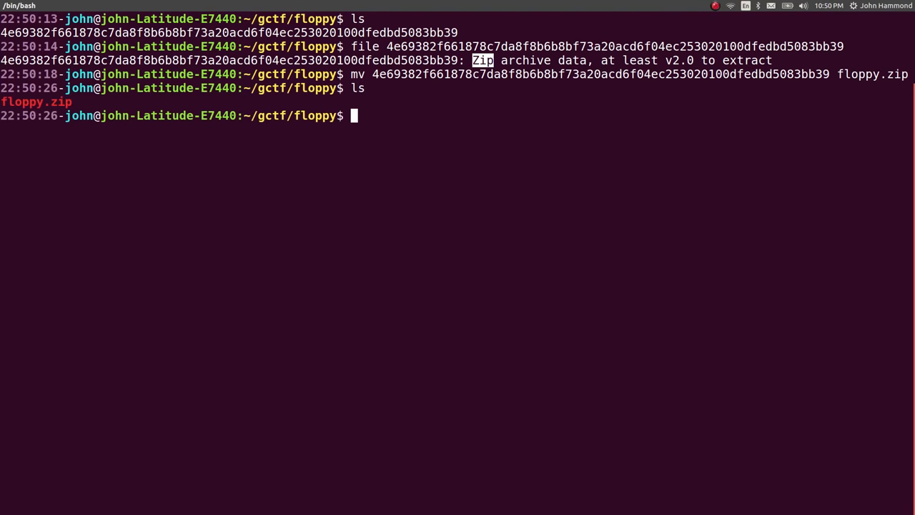
Step: Unzip floppy.zip, list the folder, and confirm foo.ico is a Windows icon
type("unzip f")
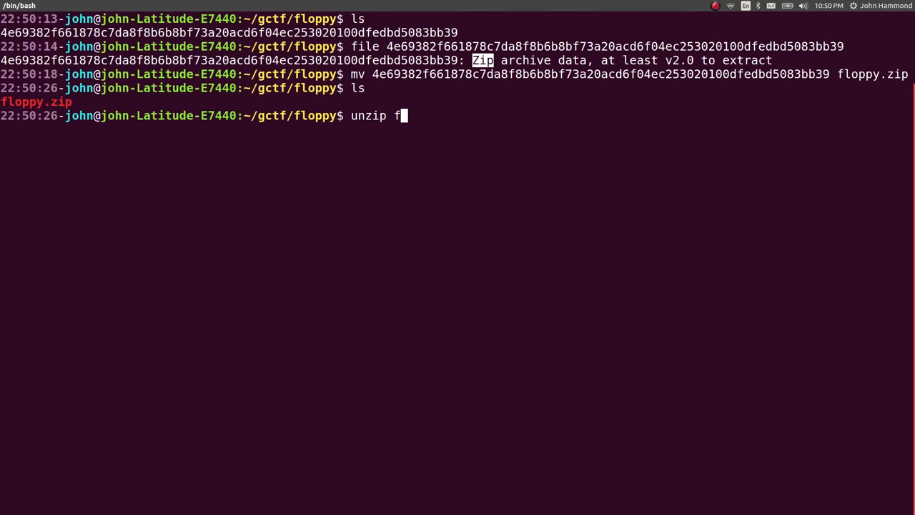
key("Return")
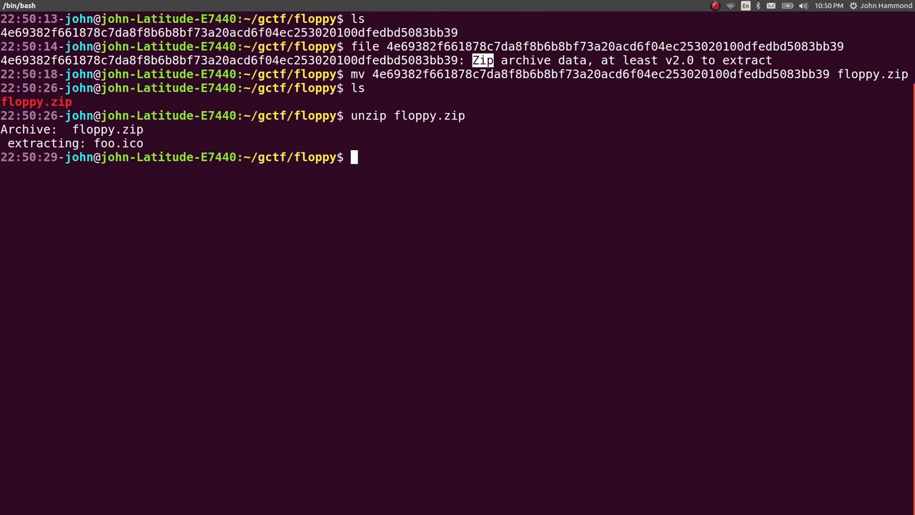
key("Return")
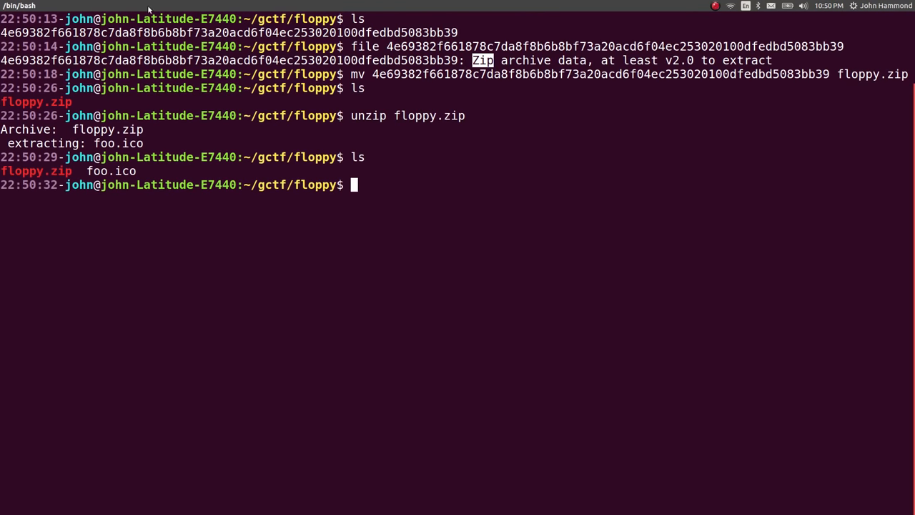
double_click(171, 184)
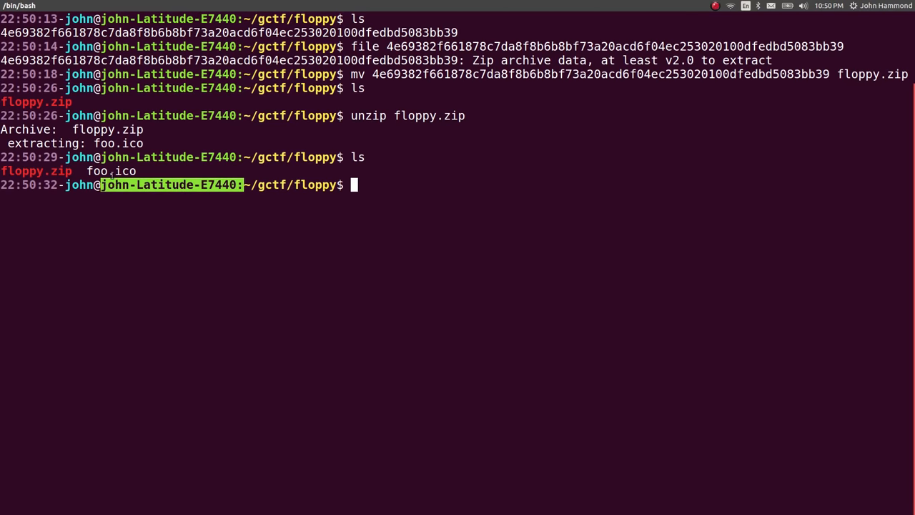
type("file foo.ico")
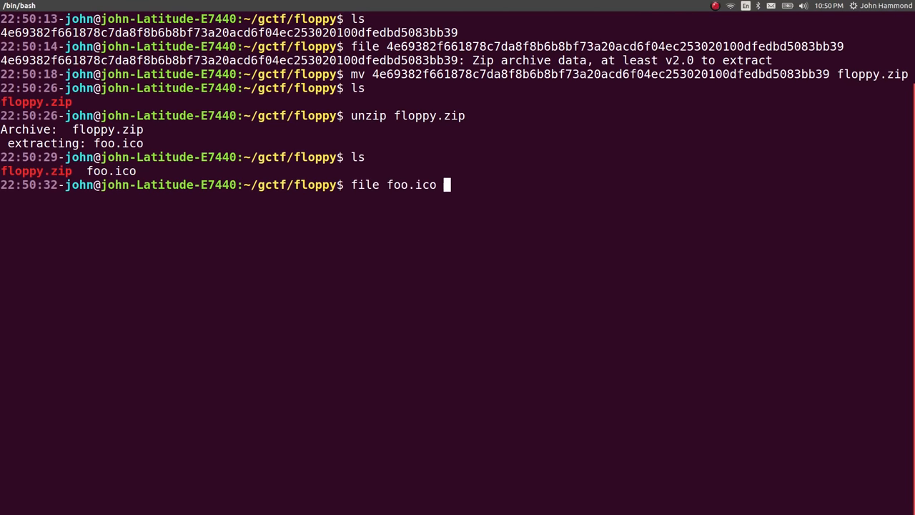
key("Return")
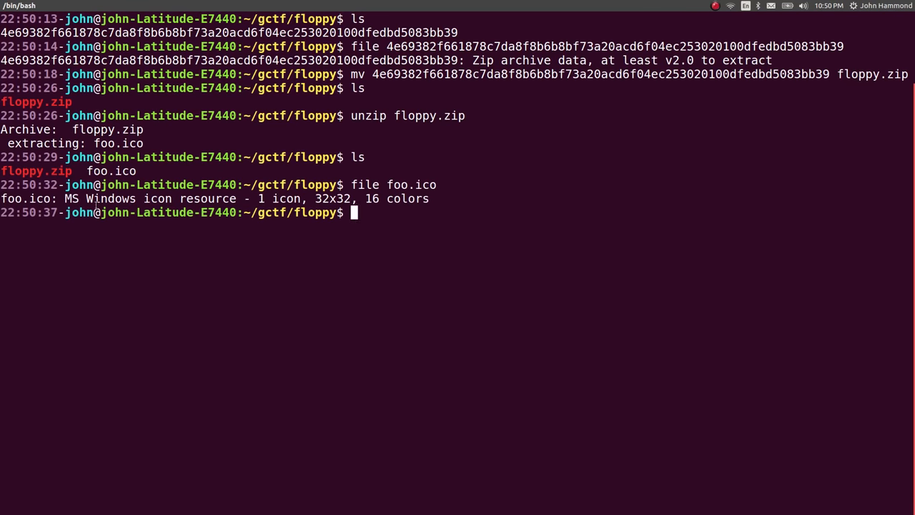
mouse_move(617, 273)
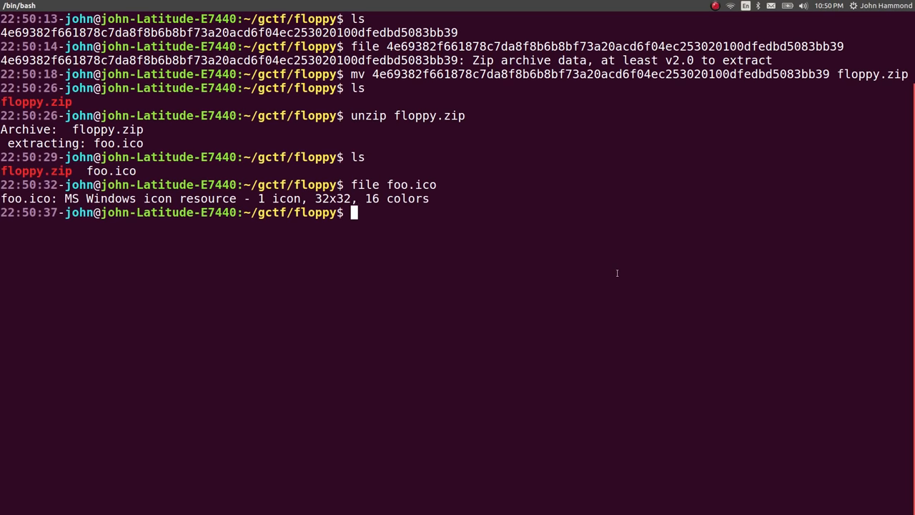
type("eo")
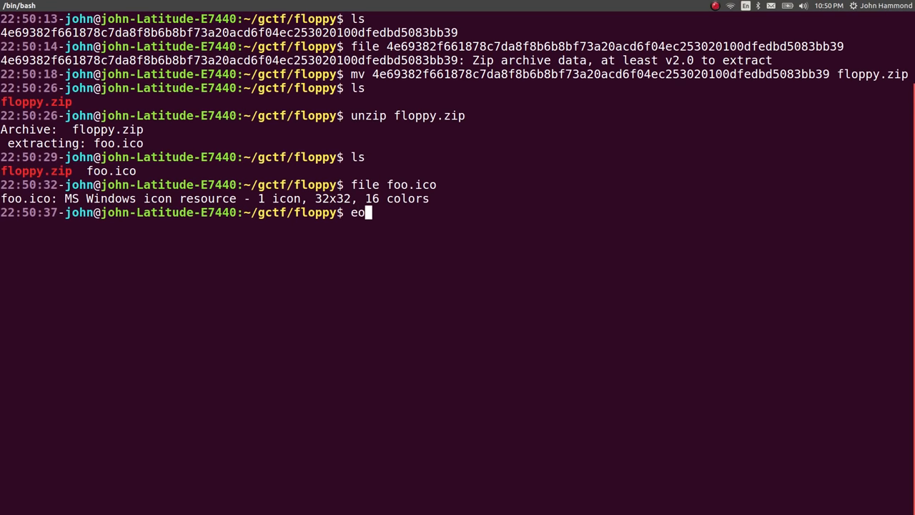
key("Return")
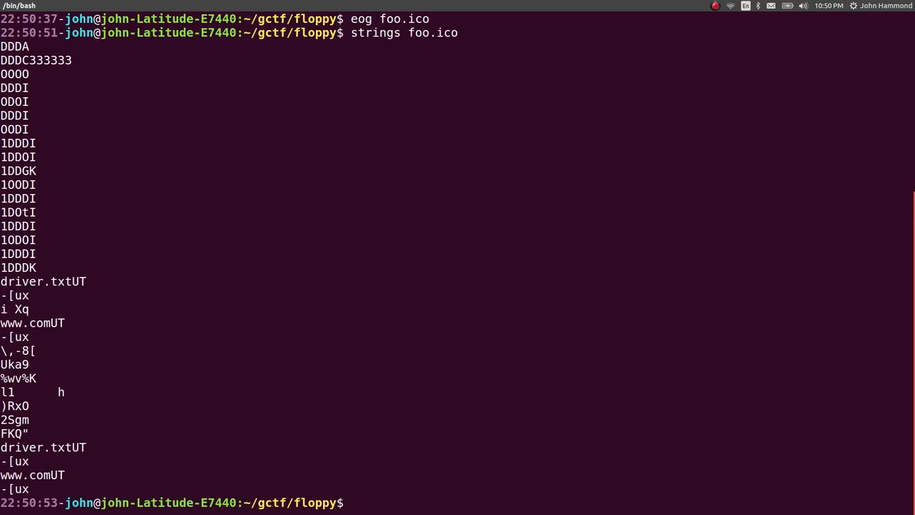
left_click_drag(0, 115, 908, 261)
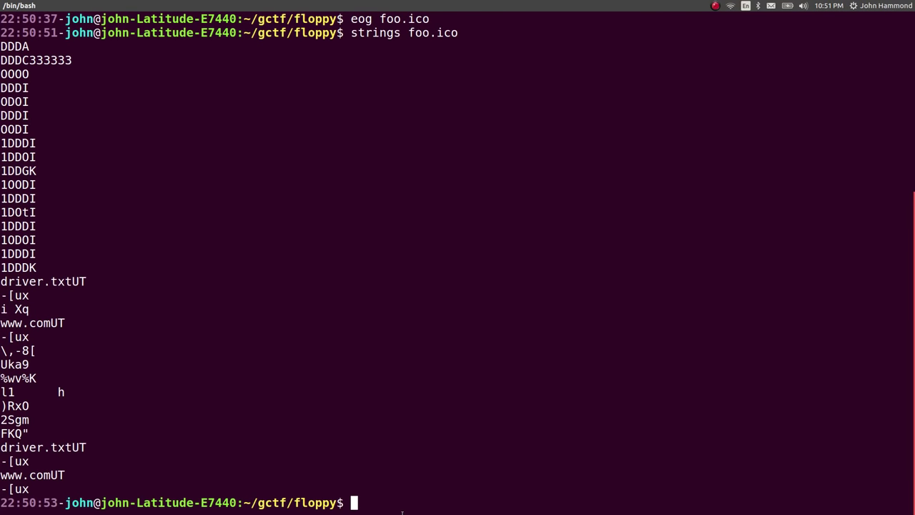
type("exiftool f")
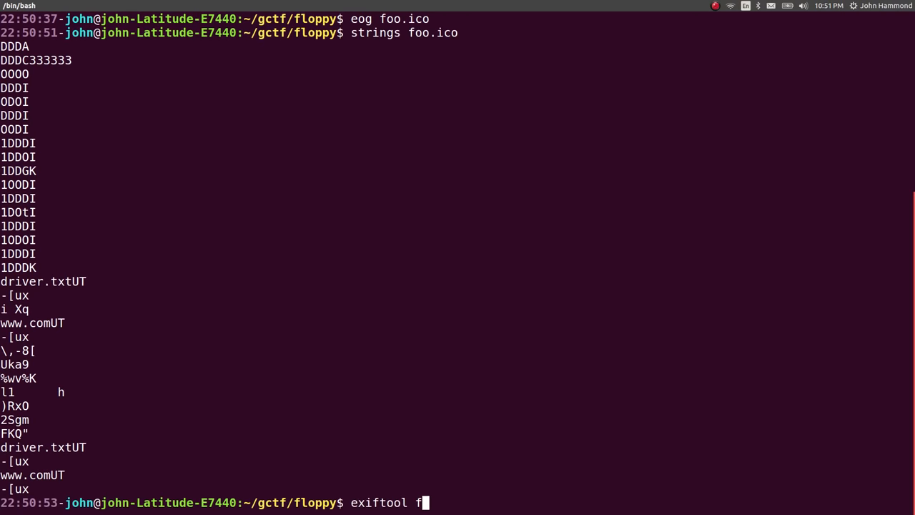
key("Return")
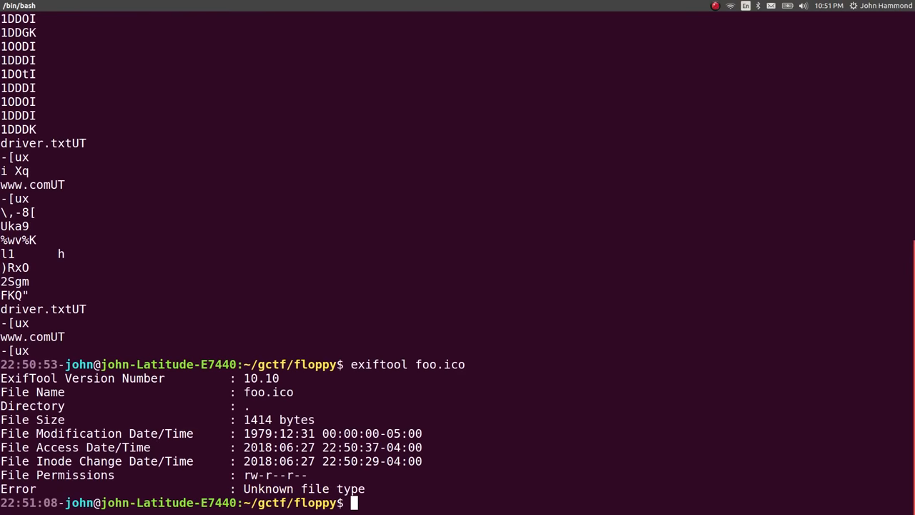
mouse_move(501, 466)
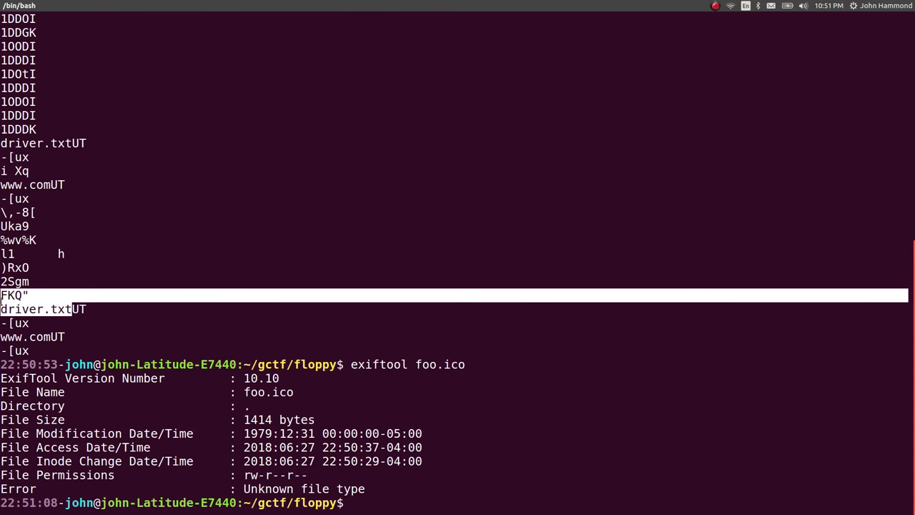
Step: Extract foo.ico with binwalk and enter the _foo.ico.extracted folder
type("binwalk -e foo.ico")
type("ls")
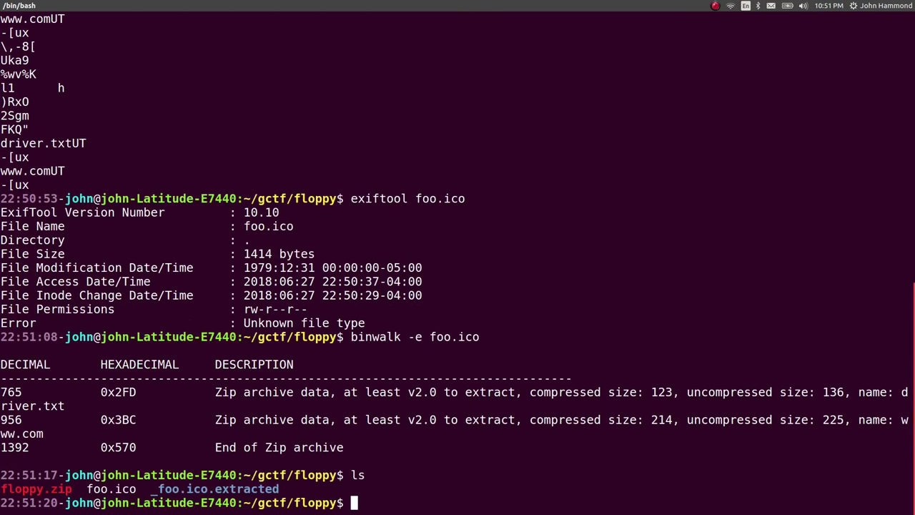
double_click(214, 488)
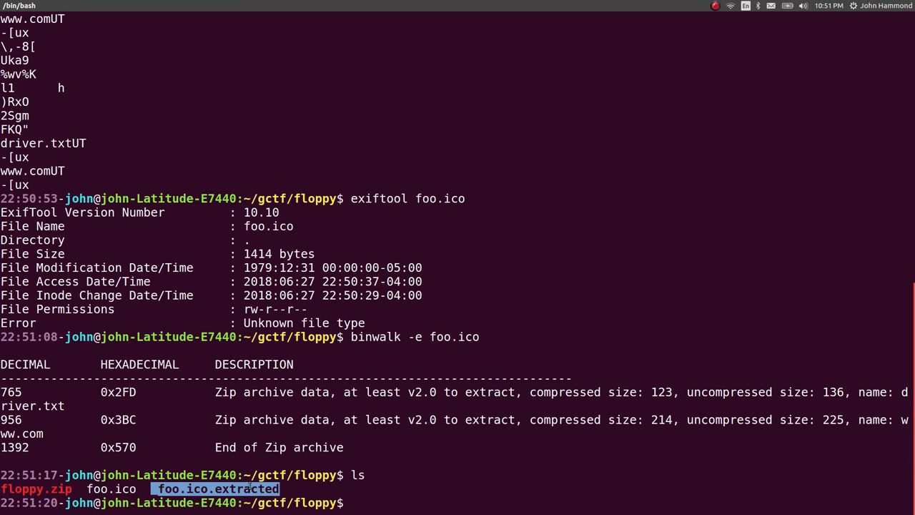
type("cd _foo.ico.extracted/")
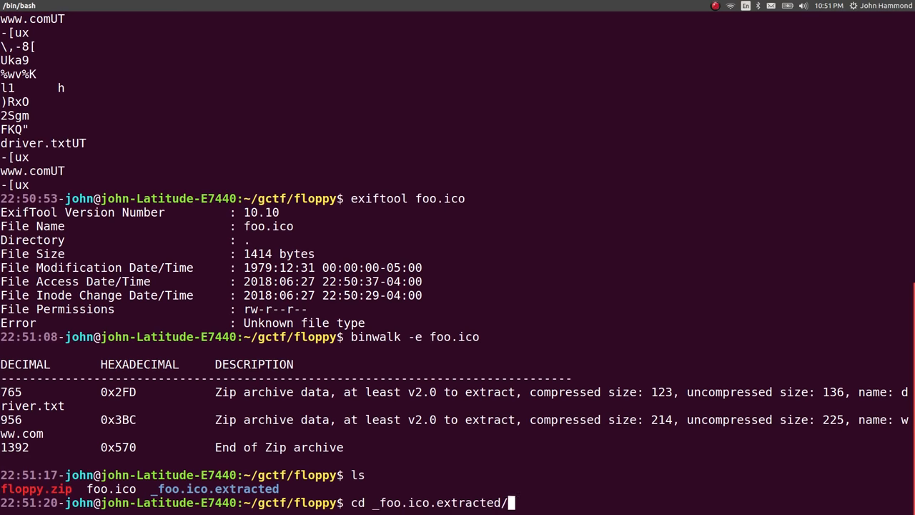
key("Return")
type("ls")
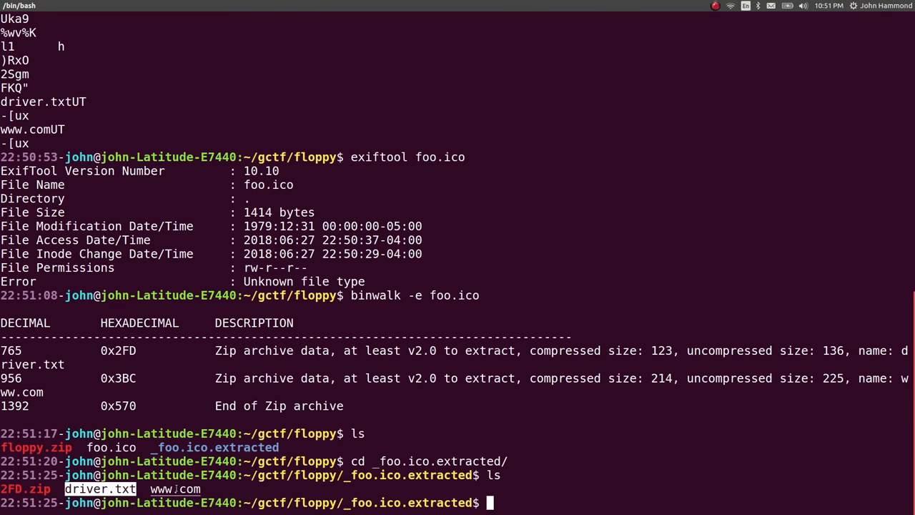
Step: Identify the extracted files and unzip 2FD.zip, declining to replace existing files
type("file *")
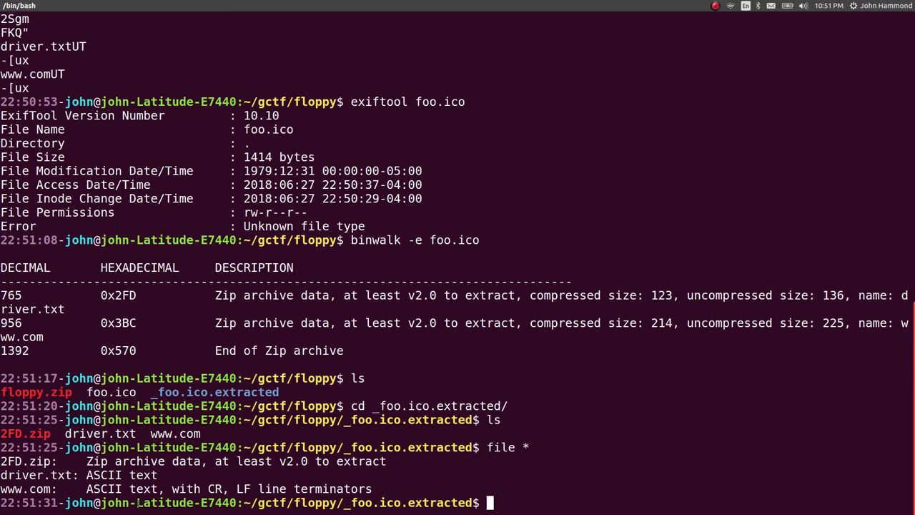
mouse_move(629, 422)
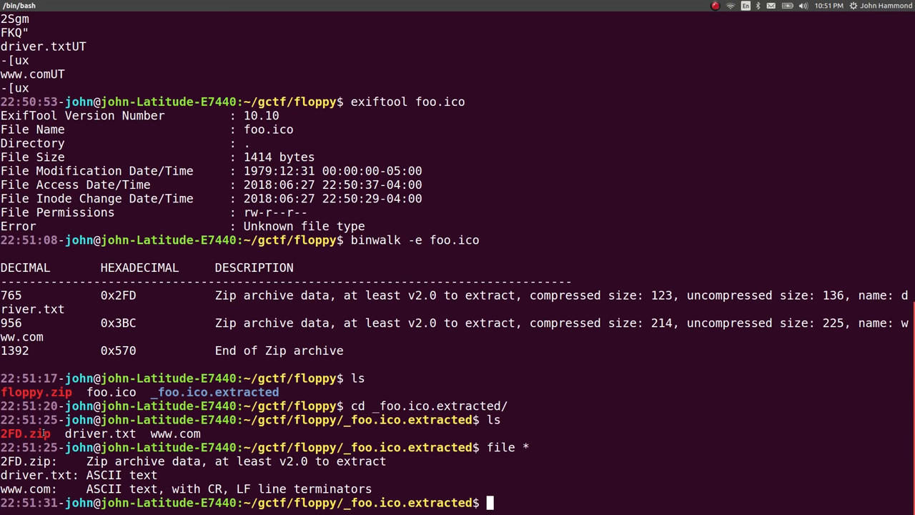
type("unzip 2FD.zip")
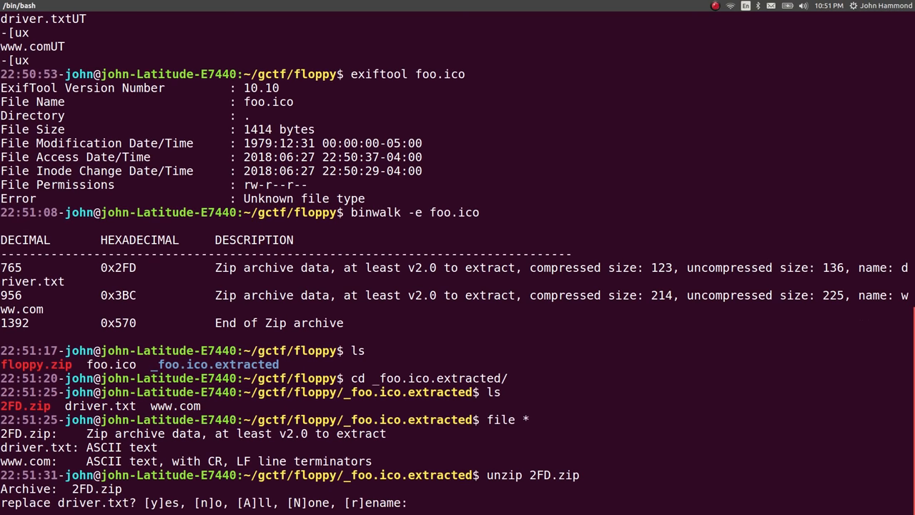
type("n")
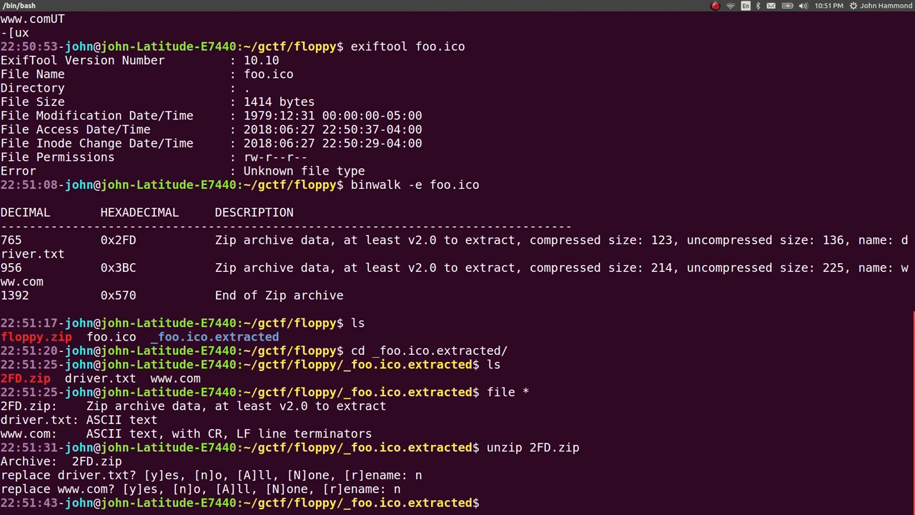
type("file")
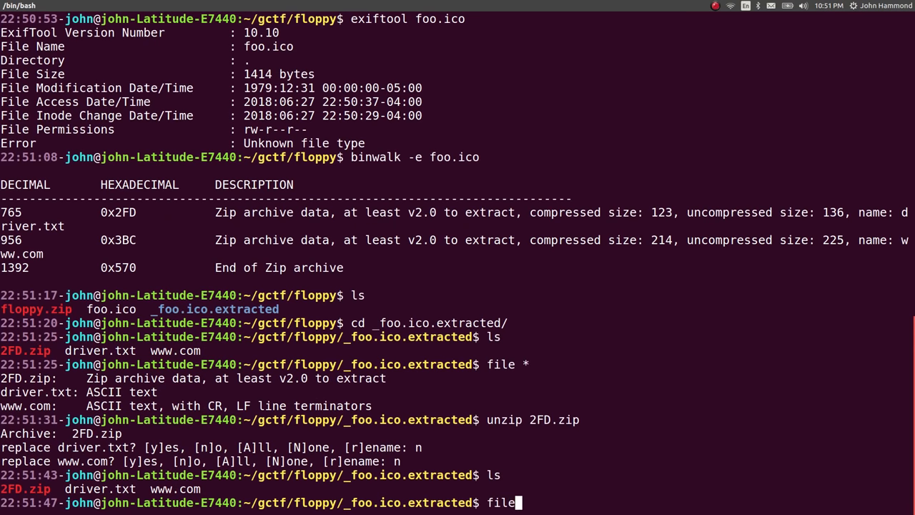
type("cat dr")
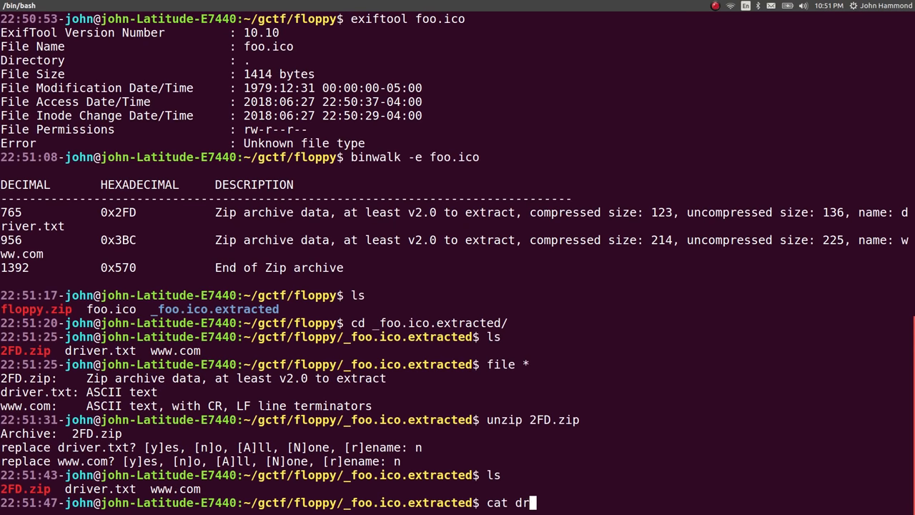
Step: Display driver.txt to reveal the CTF flag and paste it into flag.txt in nano
key("Return")
type("nanpo f")
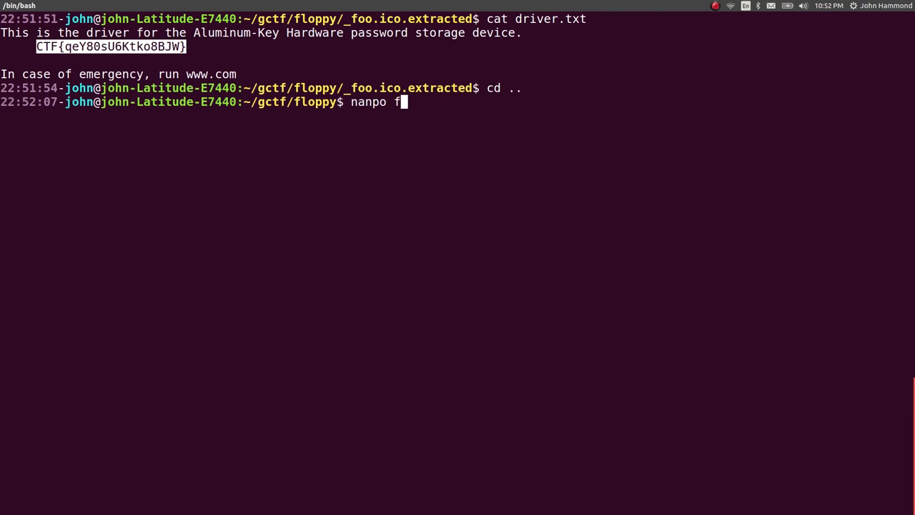
type("lag.txt")
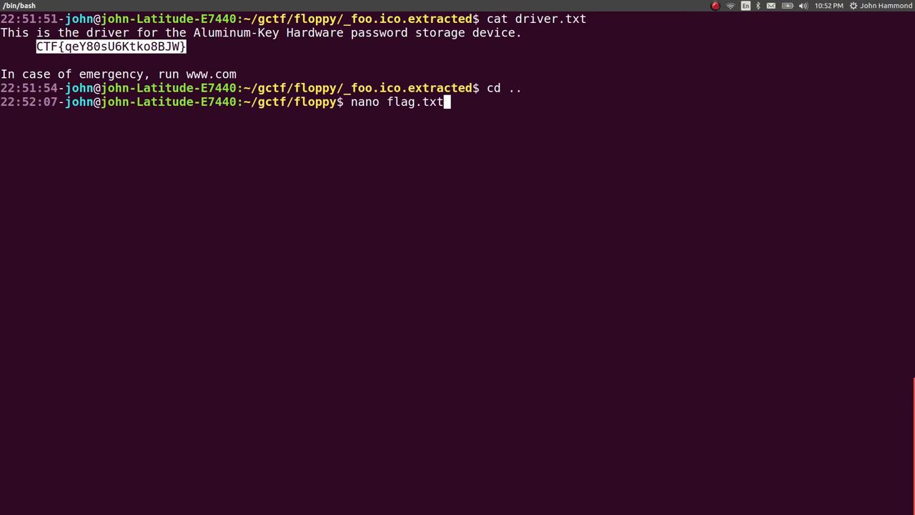
key("Return")
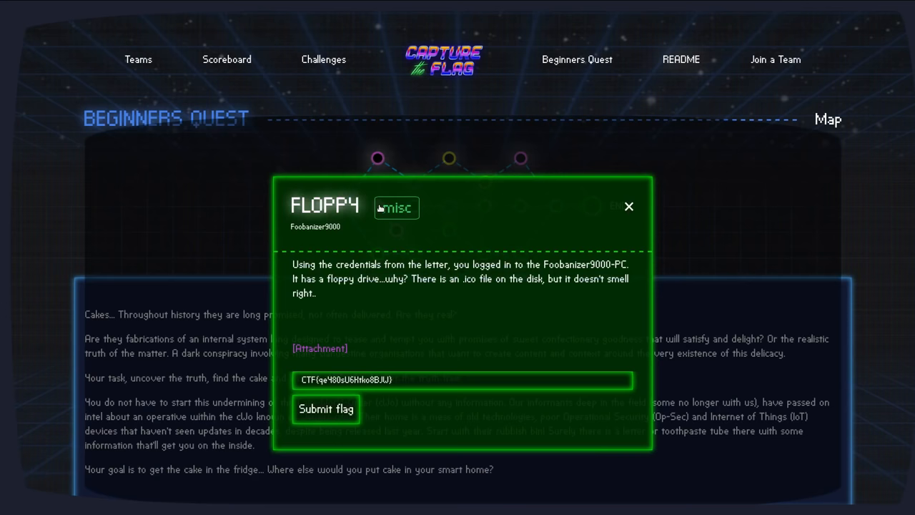
right_click(319, 348)
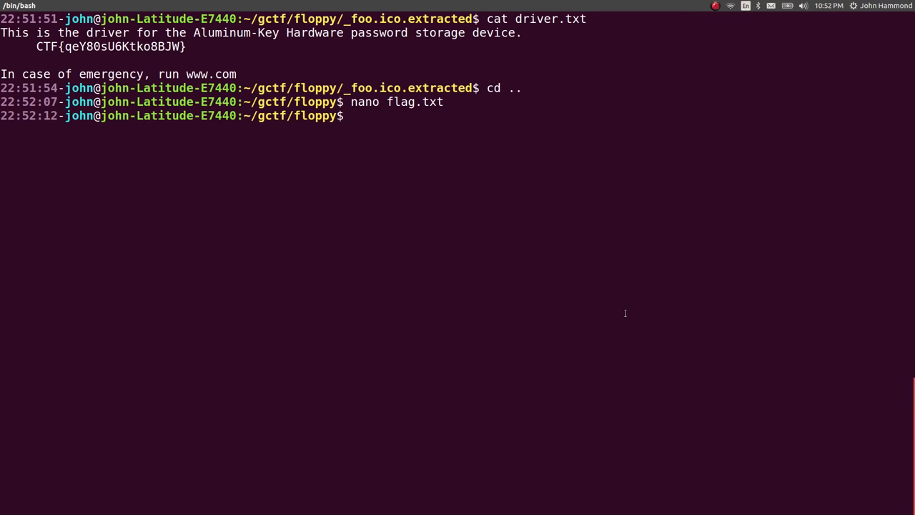
Step: Write get_flag.sh with a shebang and curl download of floppy.zip, and make it executable
type("nano")
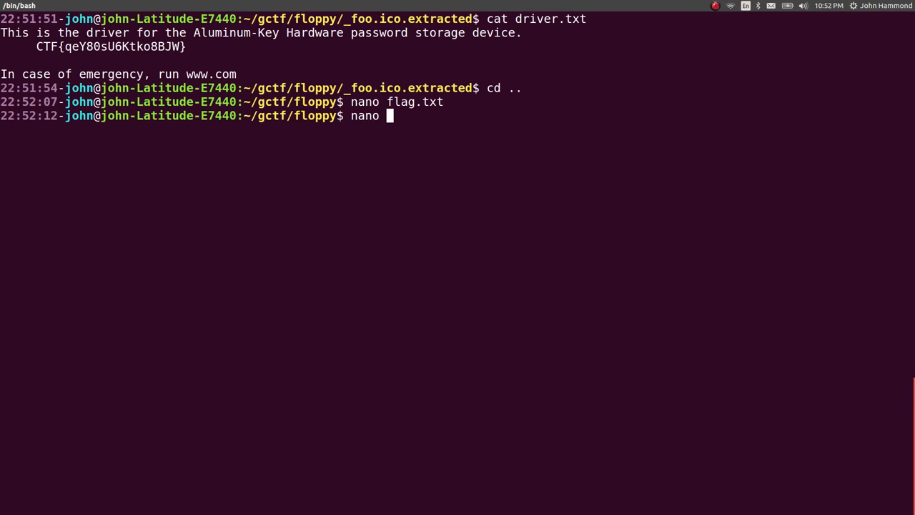
type("get")
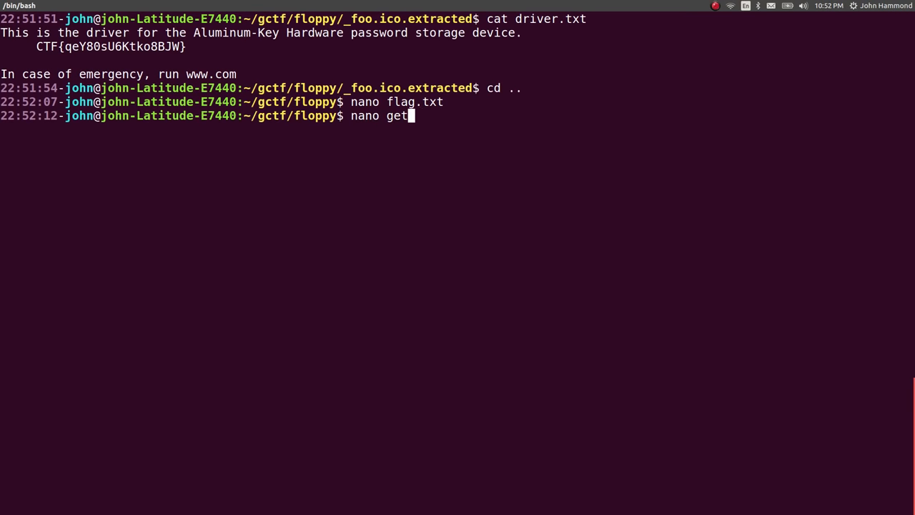
key("Return")
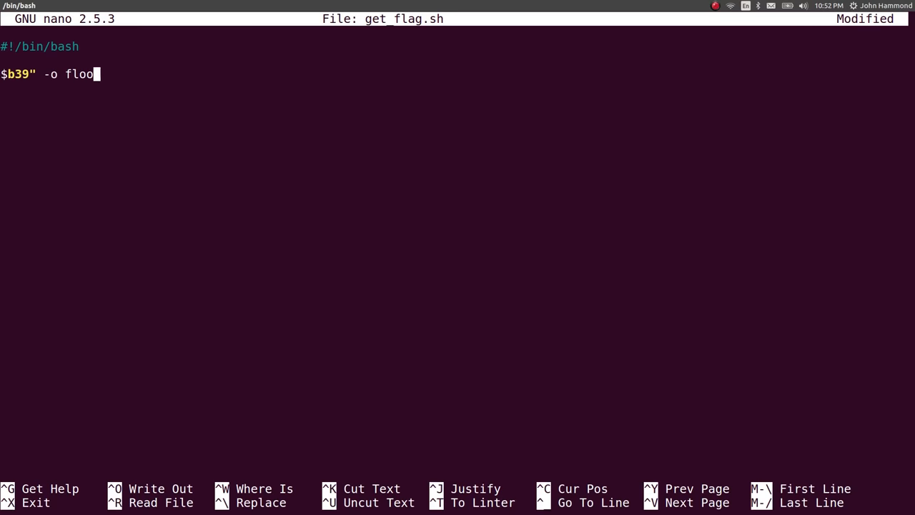
type("ppy.zip")
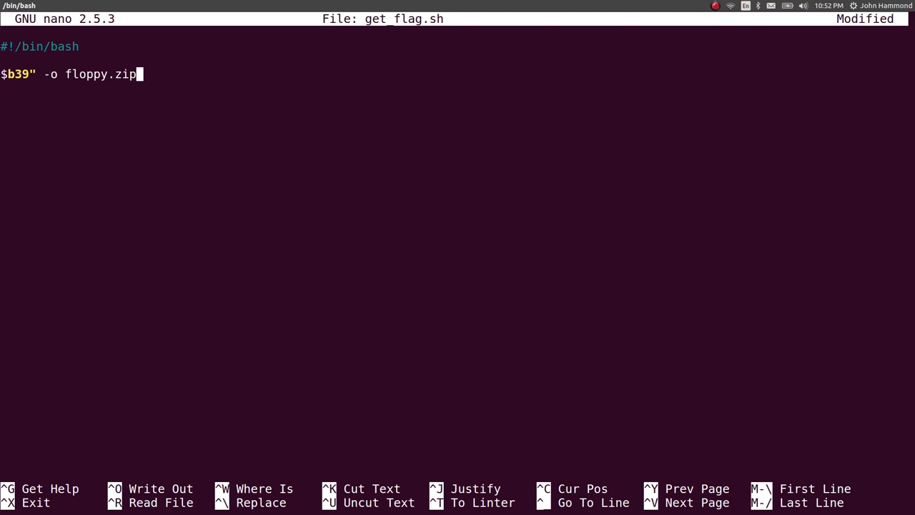
type("2>/dev/null")
type("chmod _+x")
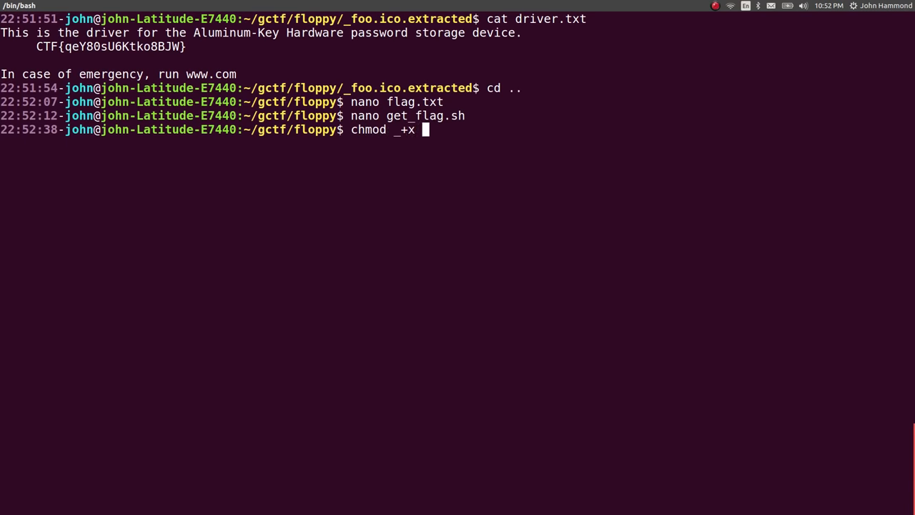
key("Return")
type("nano ge")
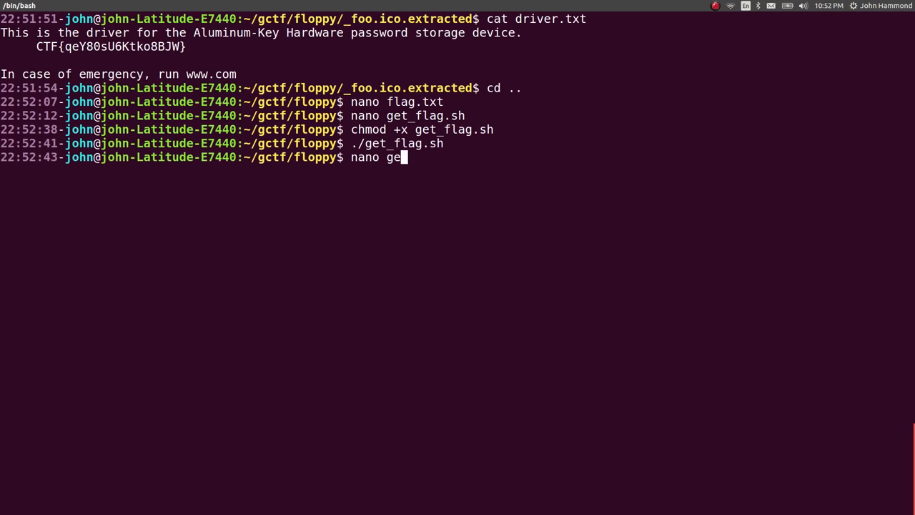
Step: Add 'unzip -o -qq floppy.zip' to get_flag.sh and run the script again
key("Return")
type("unzip floppy")
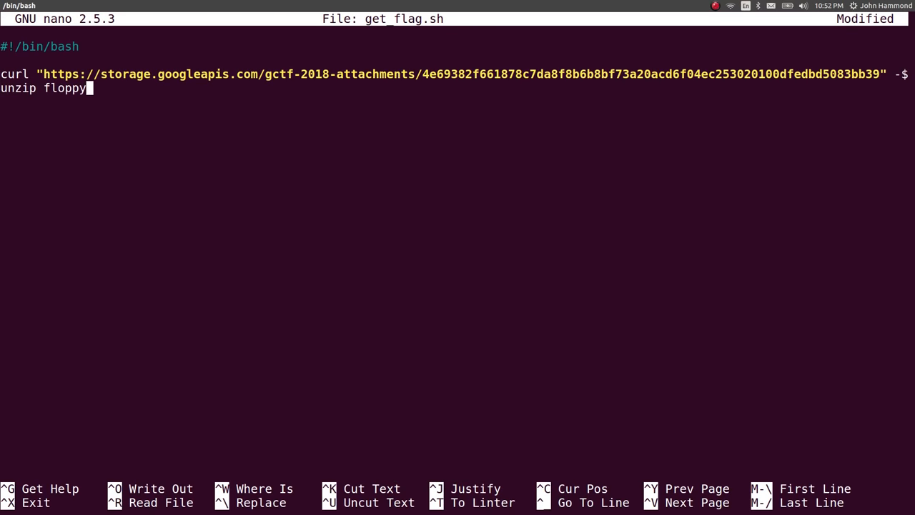
type(".zip")
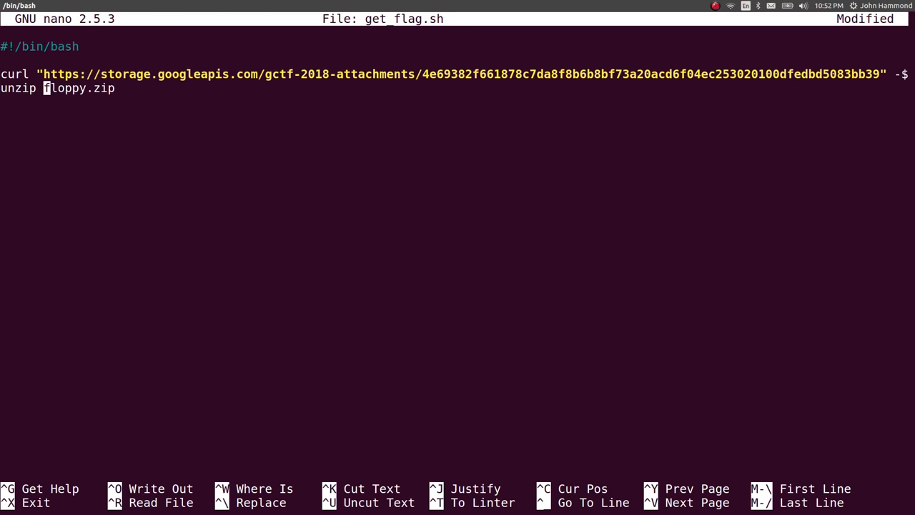
type("-o -qq")
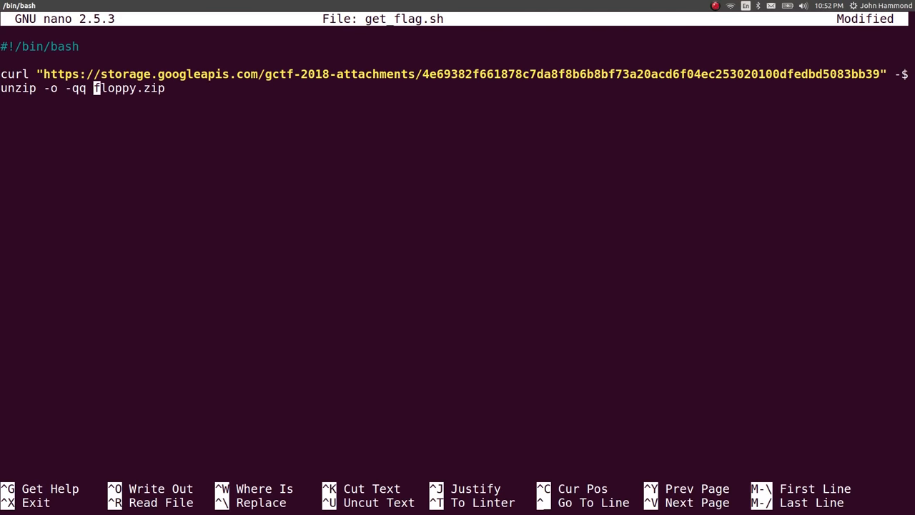
key("ctrl+x")
type("./get_flag.sh")
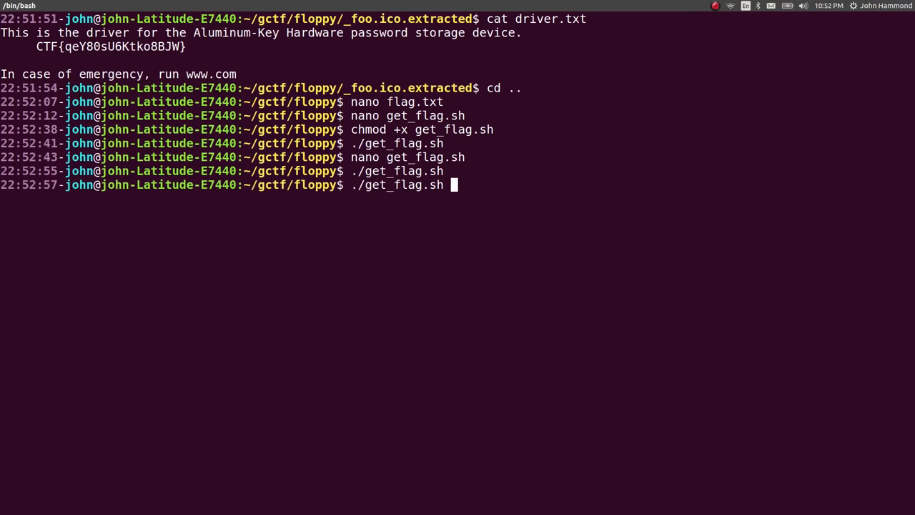
key("Return")
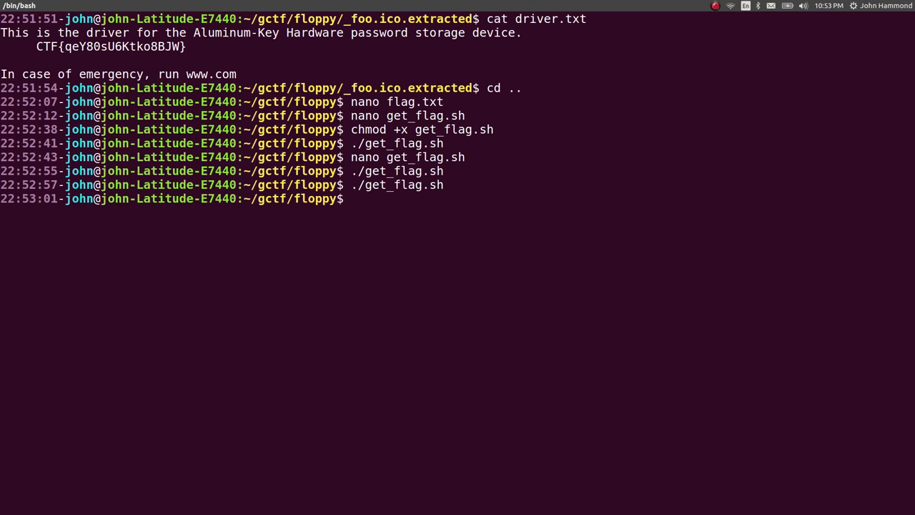
Step: Add a 'binwalk -e foo.ico' line to get_flag.sh and check the binwalk manual
type("nano get")
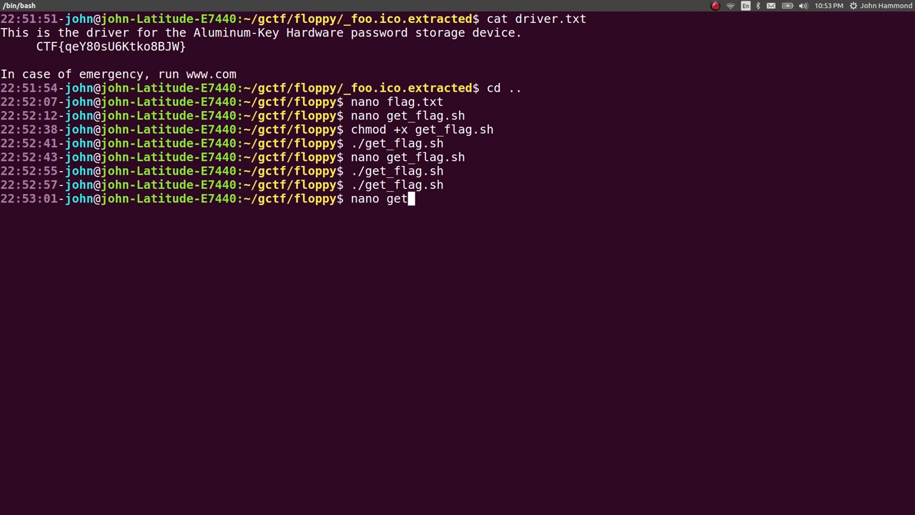
key("Return")
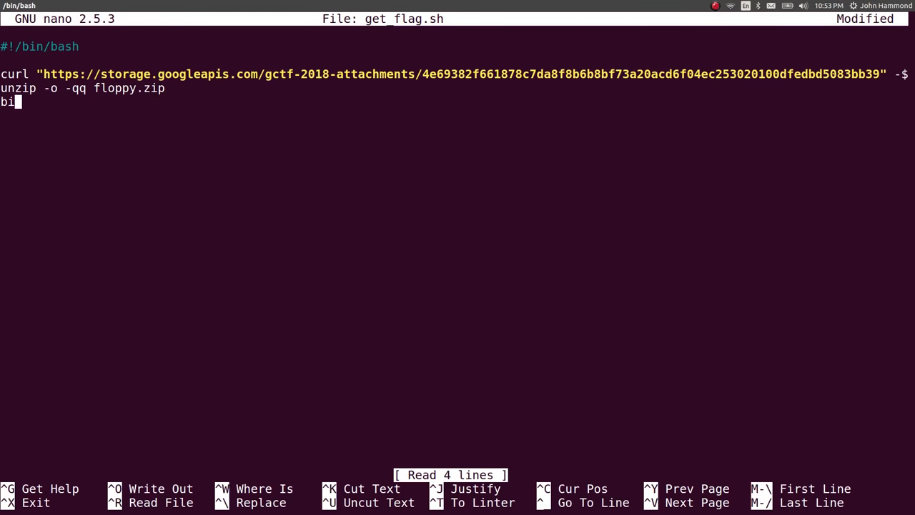
type("nwalk -e")
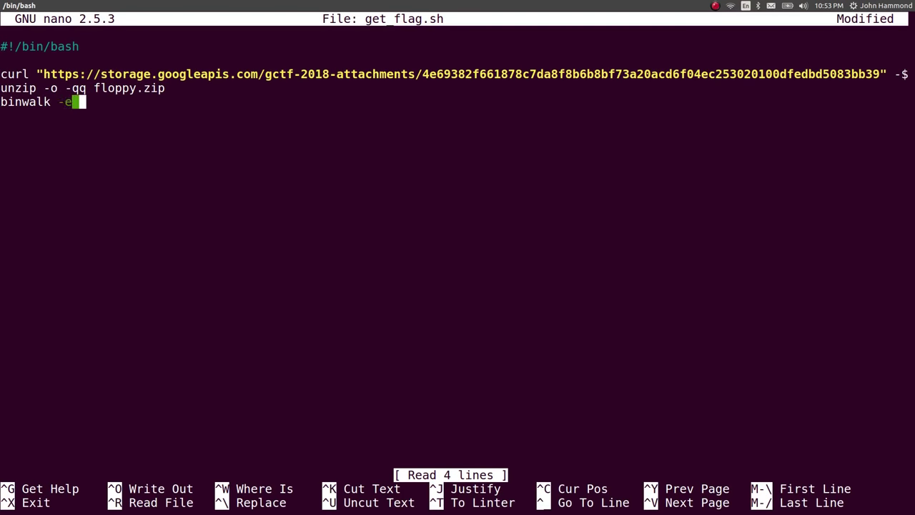
type("fo")
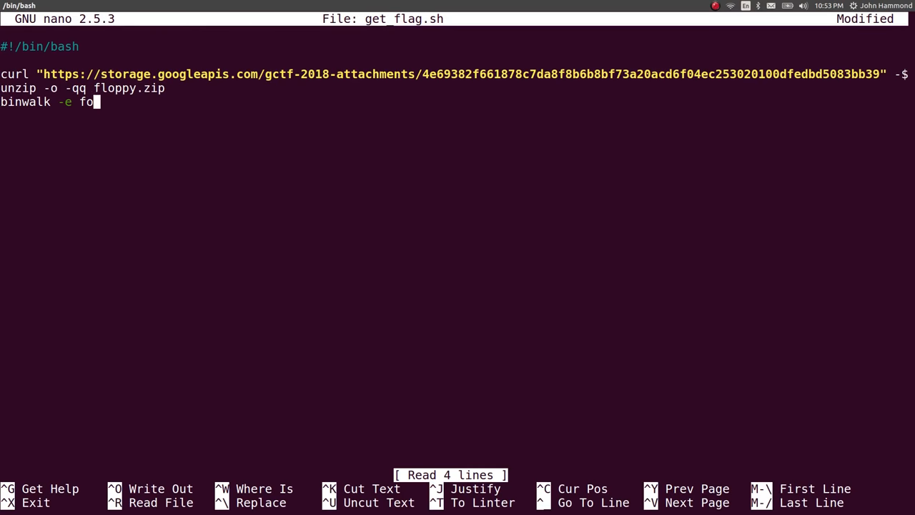
type("o.ico")
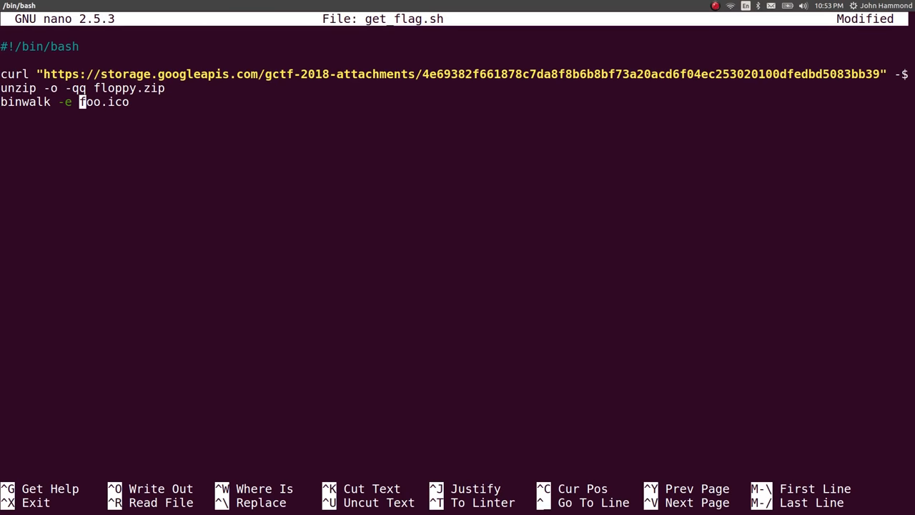
key("ctrl+o")
type("man bin")
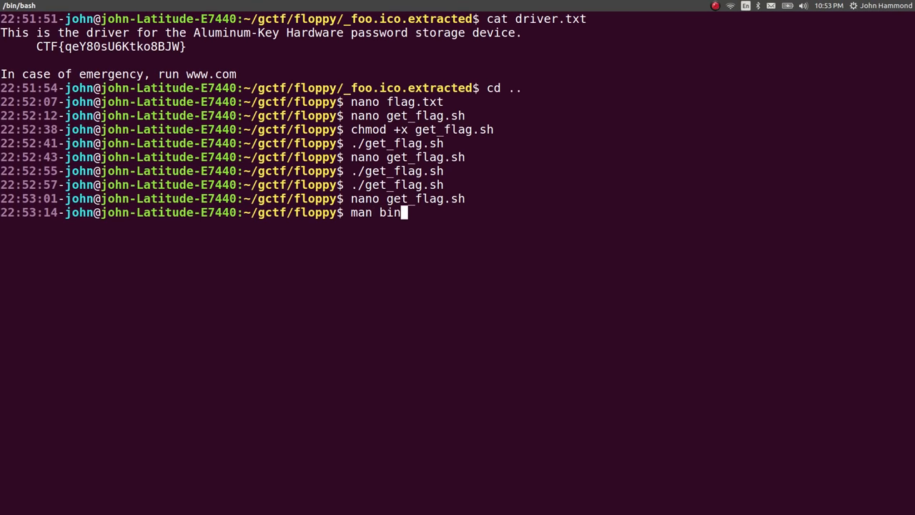
key("Return")
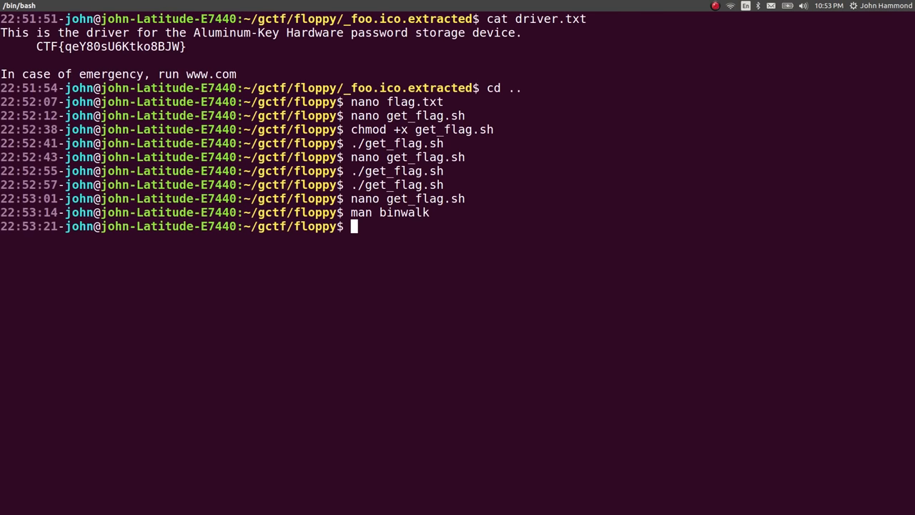
Step: Append 'cat _*/driver.txt' to get_flag.sh and save the script
type("nano")
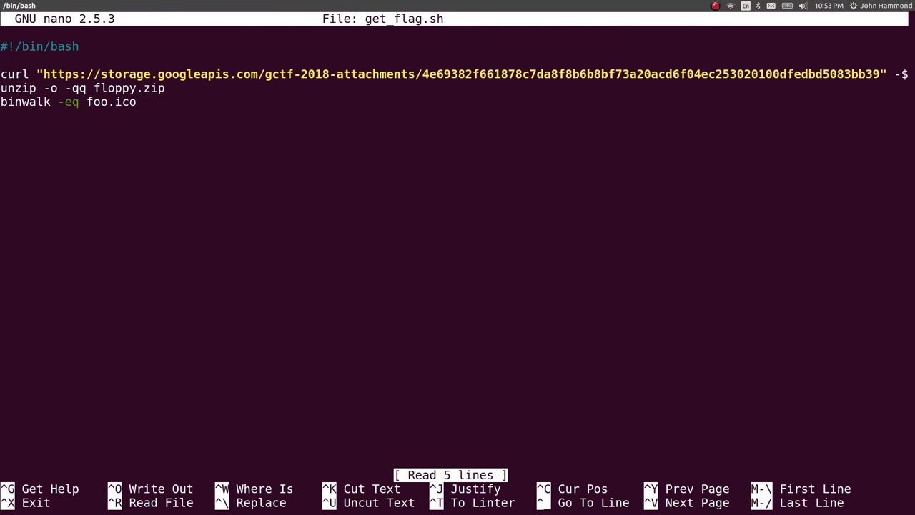
type("cat _")
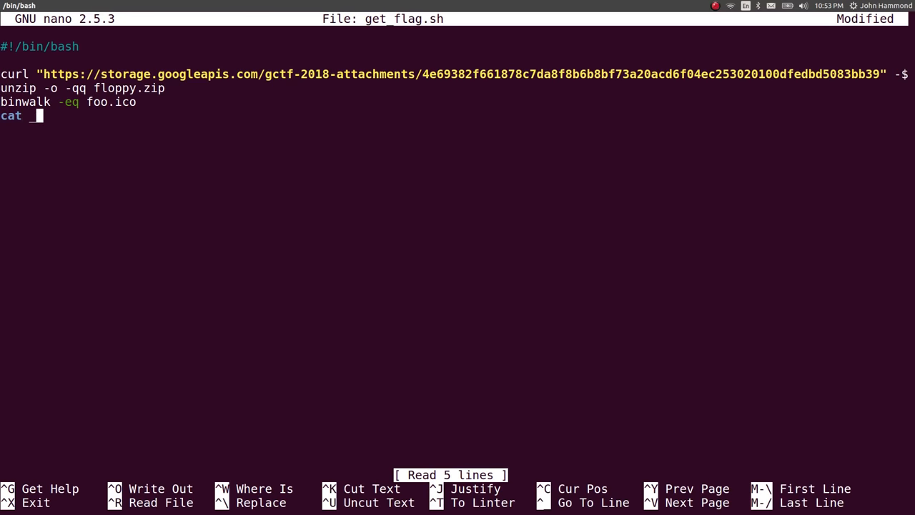
type("*/")
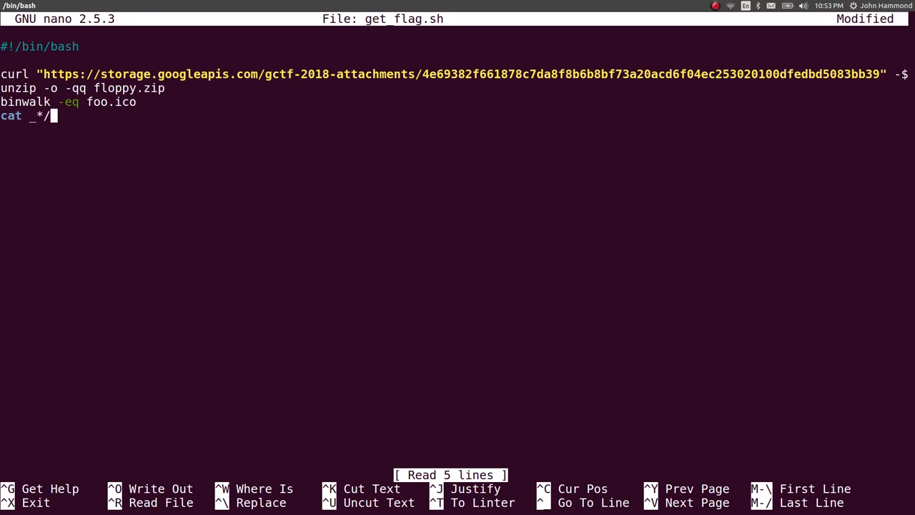
type("driver,.")
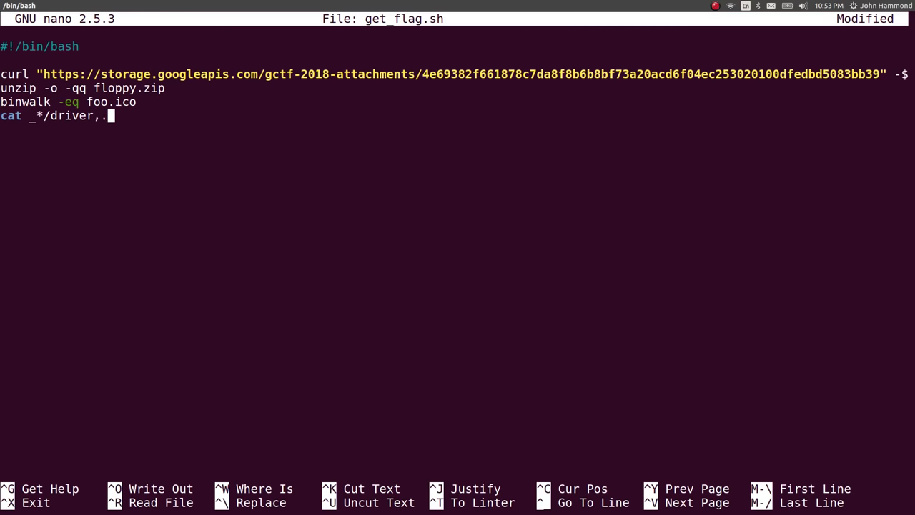
key("Backspace")
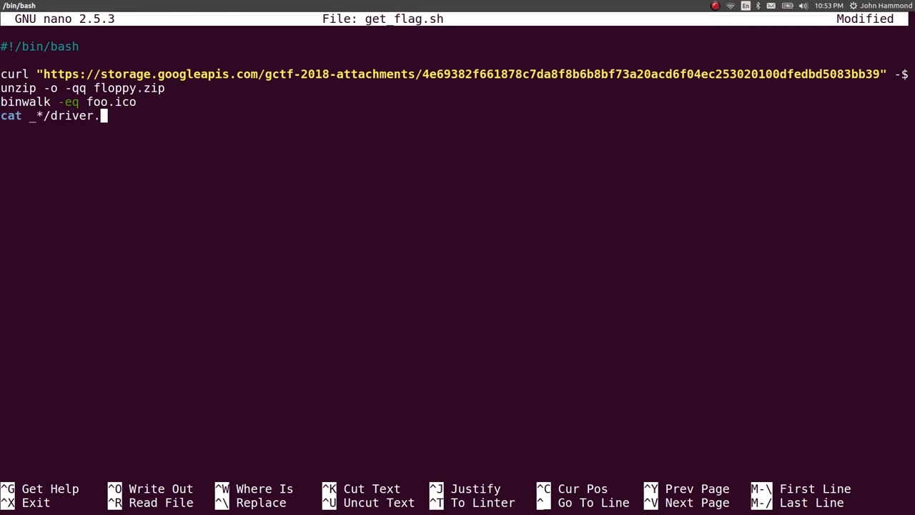
key("ctrl+o")
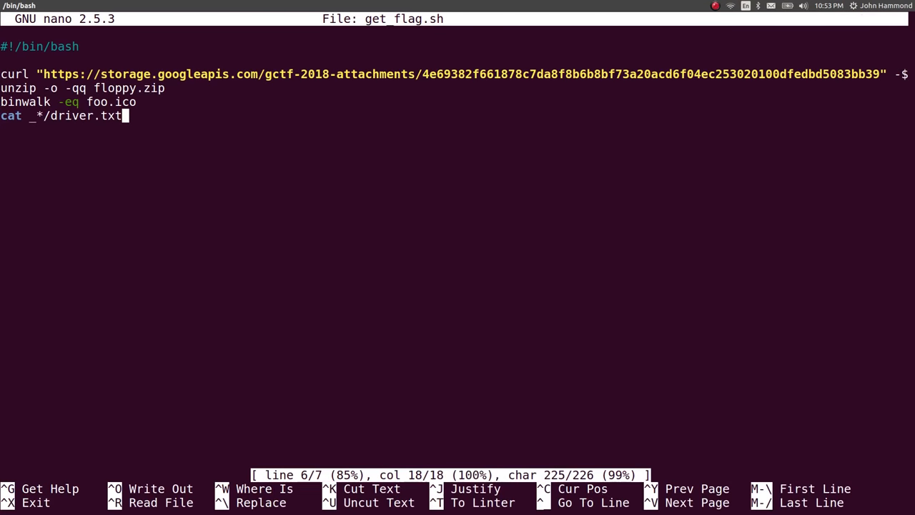
key("ctrl+x")
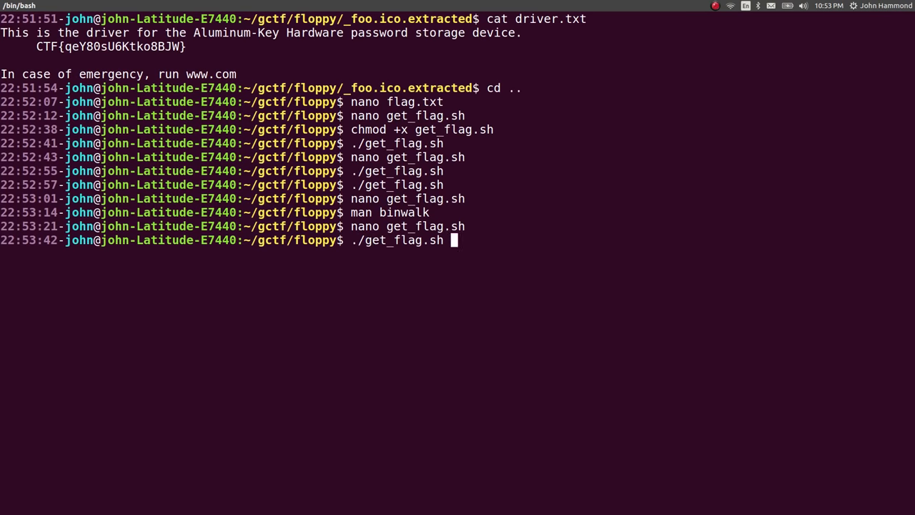
Step: Run the script, spot leftover extracted folders, and append 'rm -r _*' cleanup to get_flag.sh
key("Return")
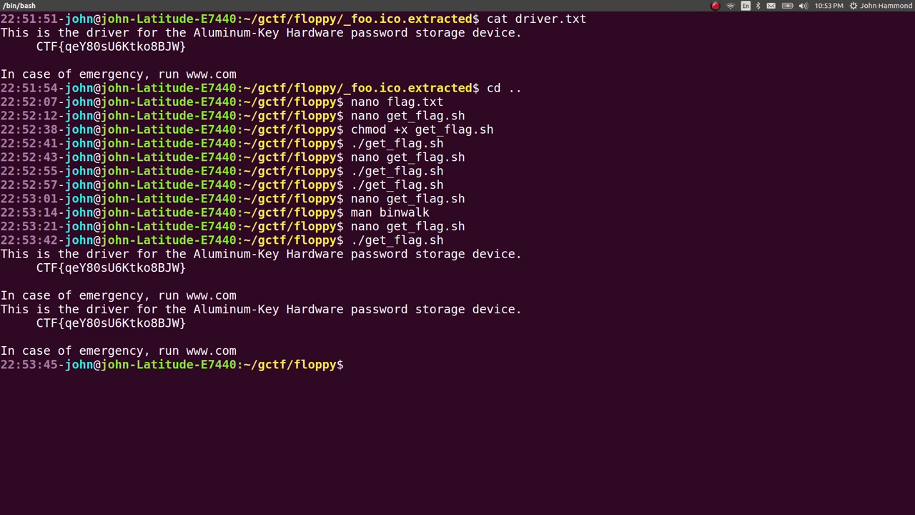
type("ls")
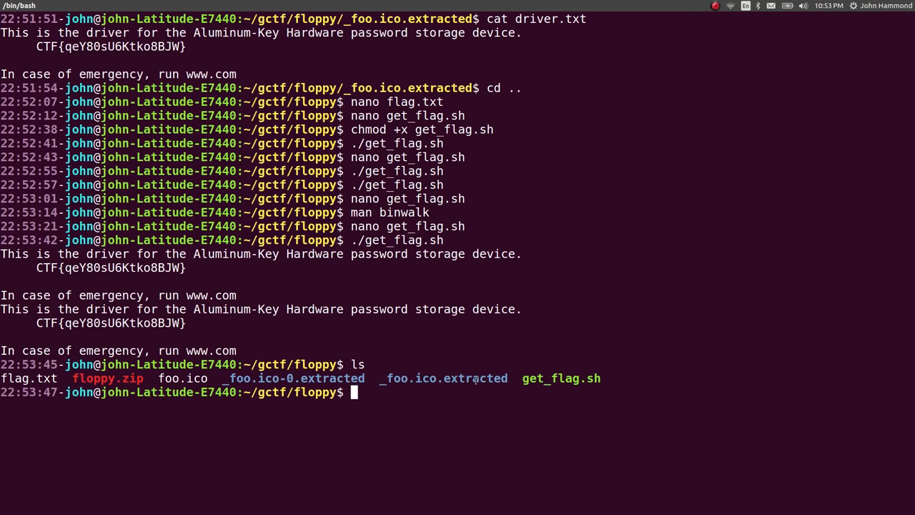
double_click(293, 378)
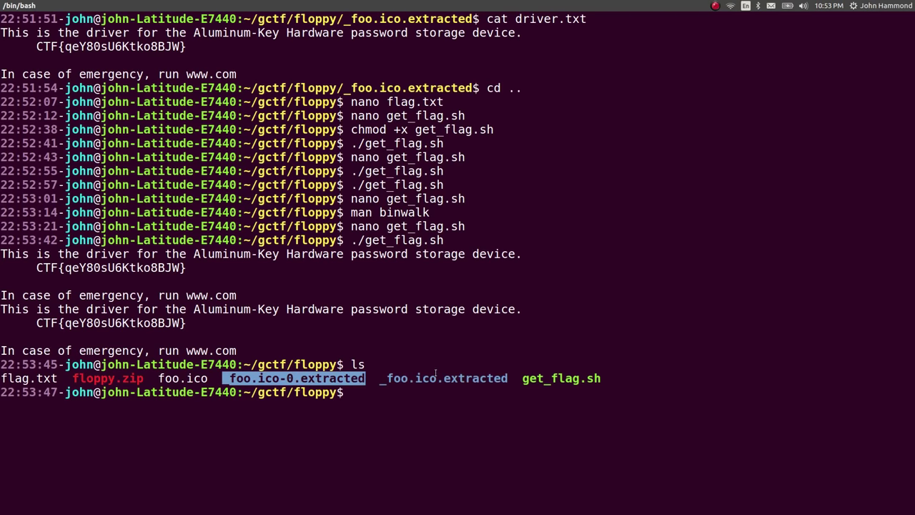
type("nano")
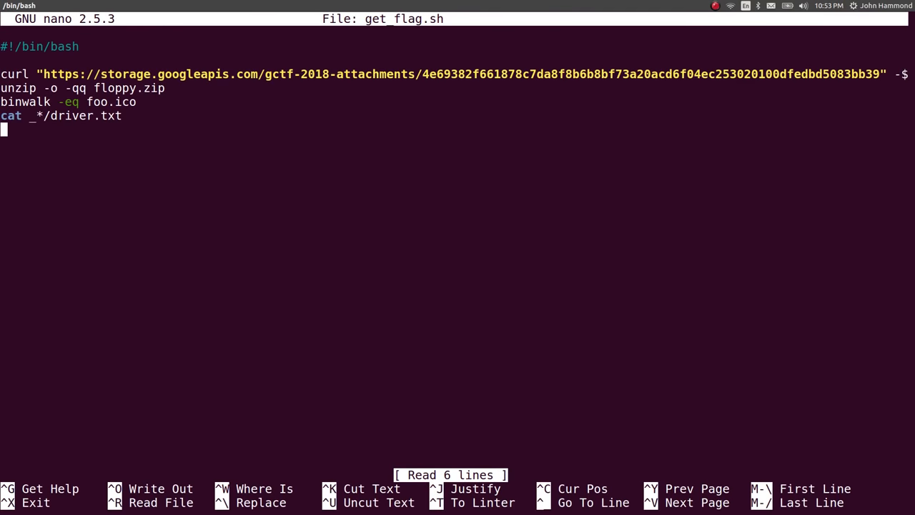
type("rm *")
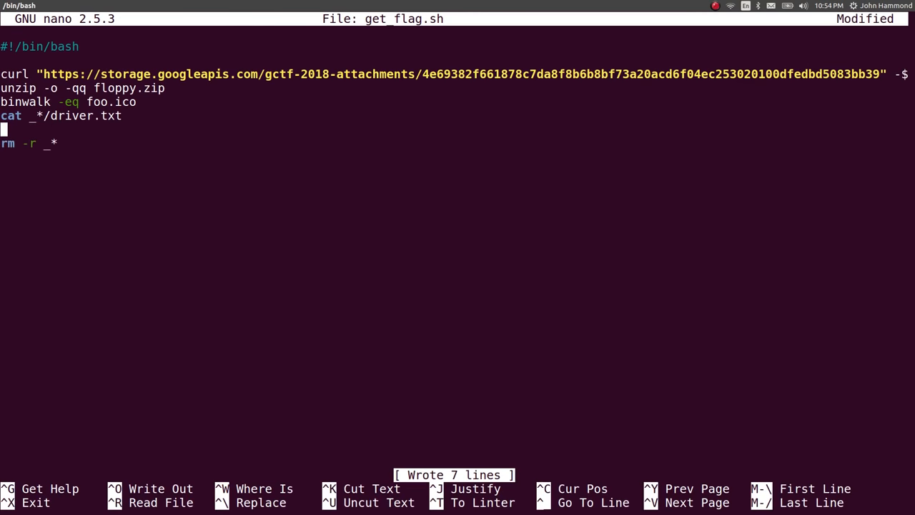
key("ctrl+x")
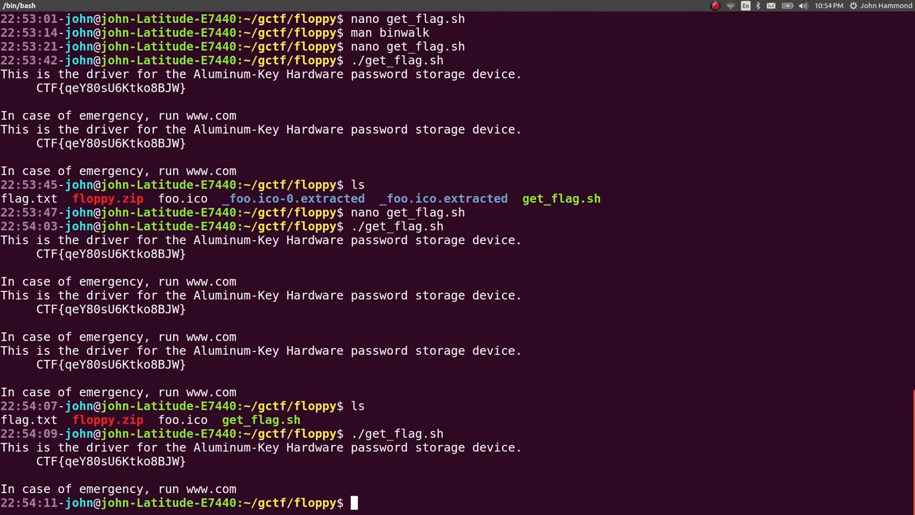
Step: Pipe the driver.txt output through '| grep "CTF"' in get_flag.sh and save
type("n")
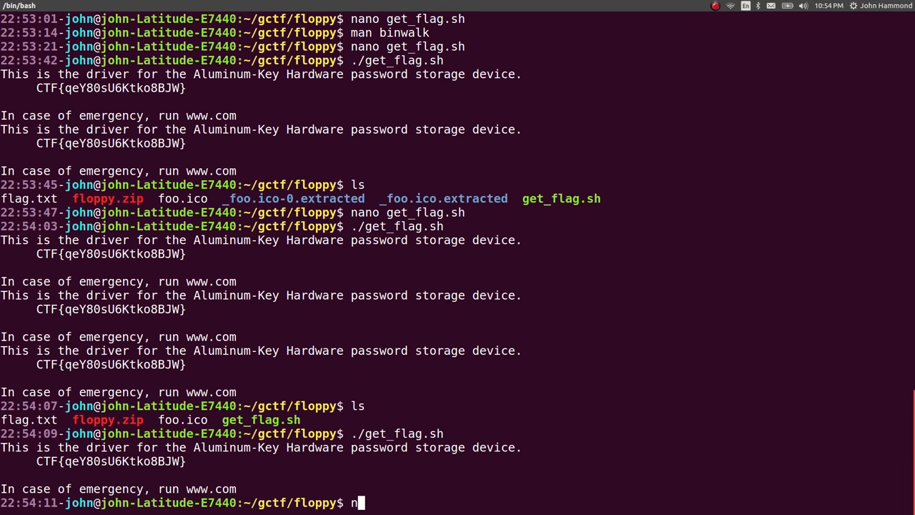
key("Return")
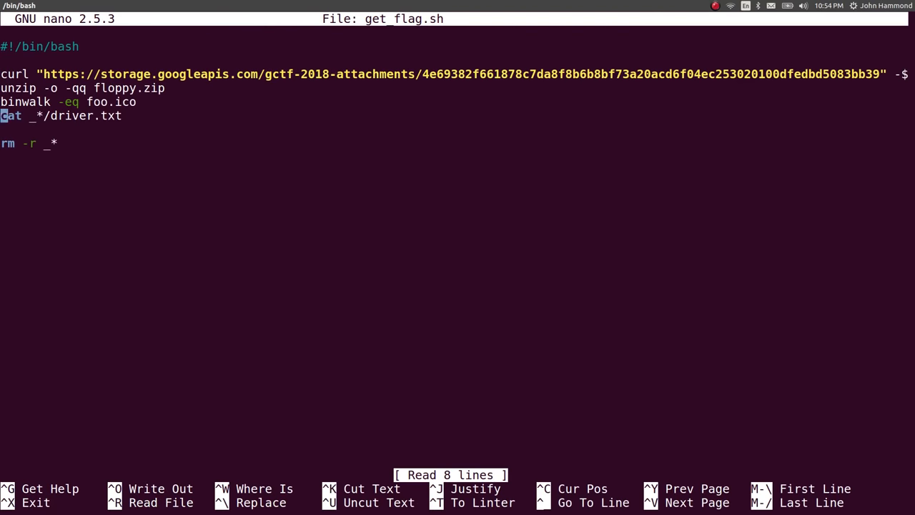
type("| grep \"CTF")
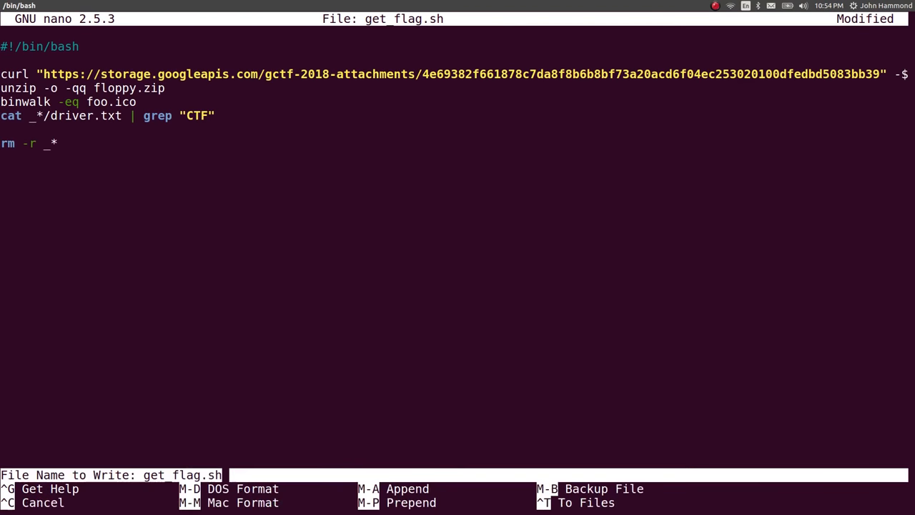
key("Return")
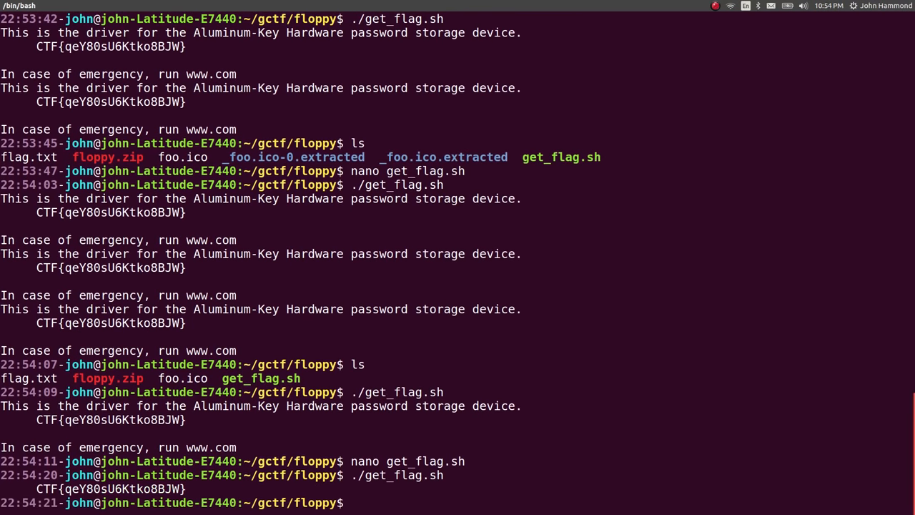
Step: Add '| while read line; do echo $line; done' to strip leading spaces, then save
key("Return")
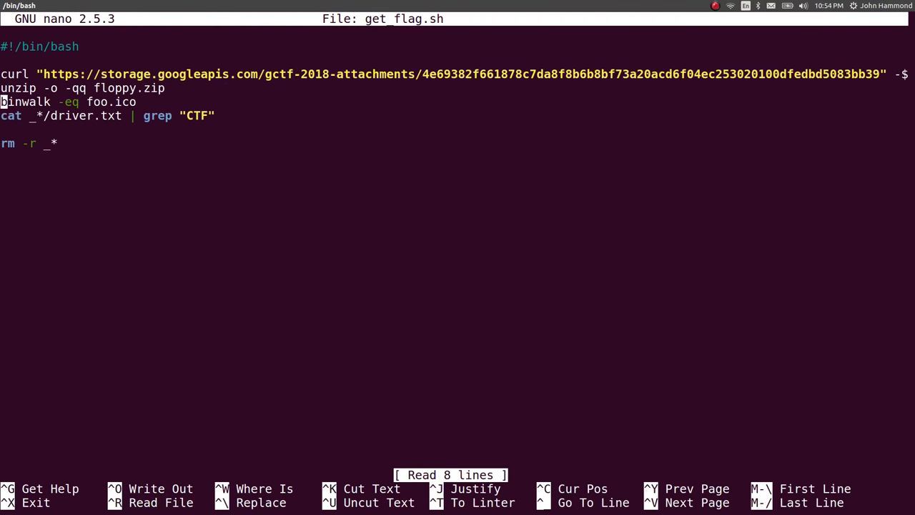
type("| while read line; do")
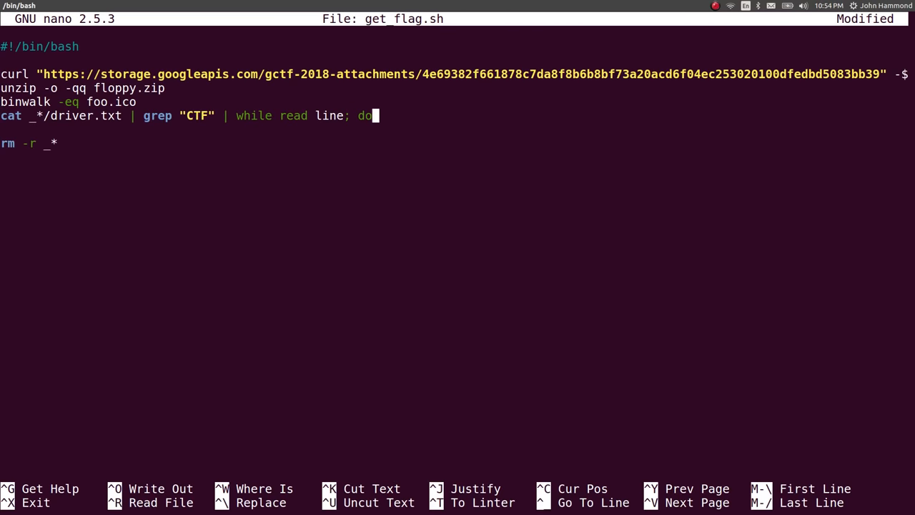
type("echo $line; done")
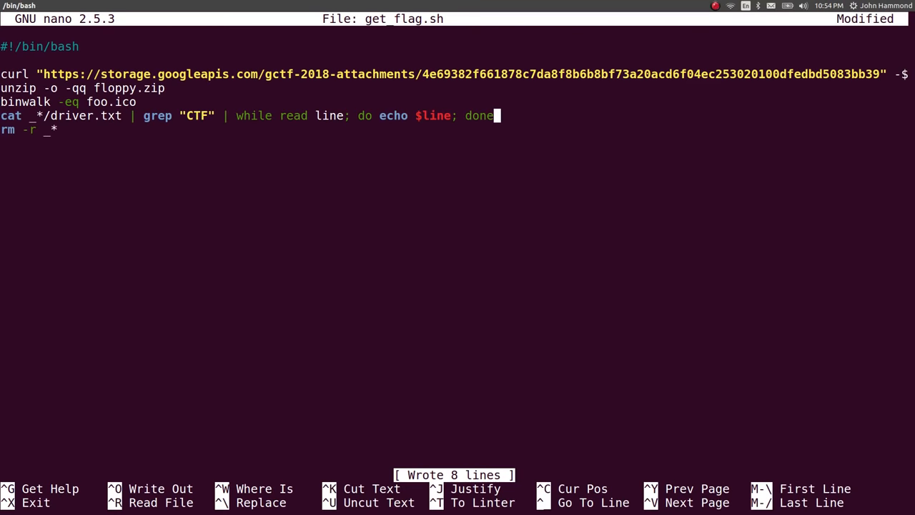
key("ctrl+x")
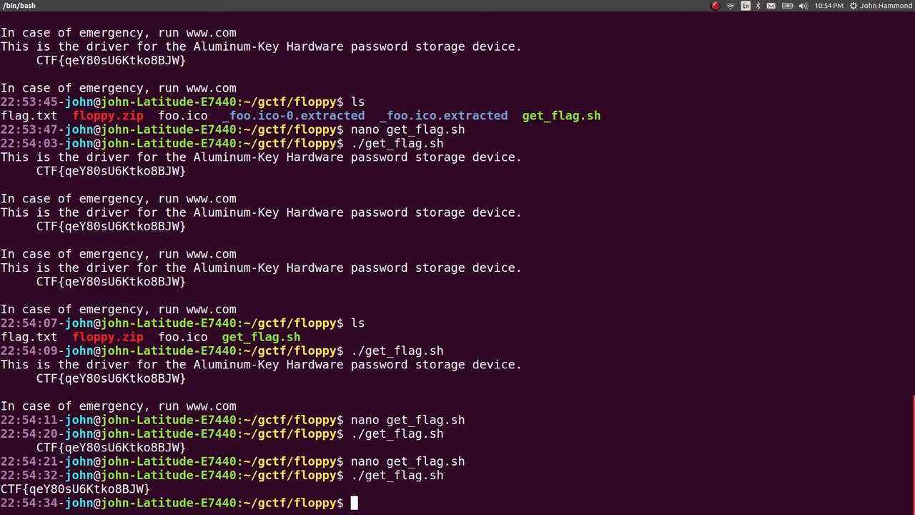
Step: Rename the floppy folder to floppy_COMPLETE with mv
type("mv floppy/ floppy_C")
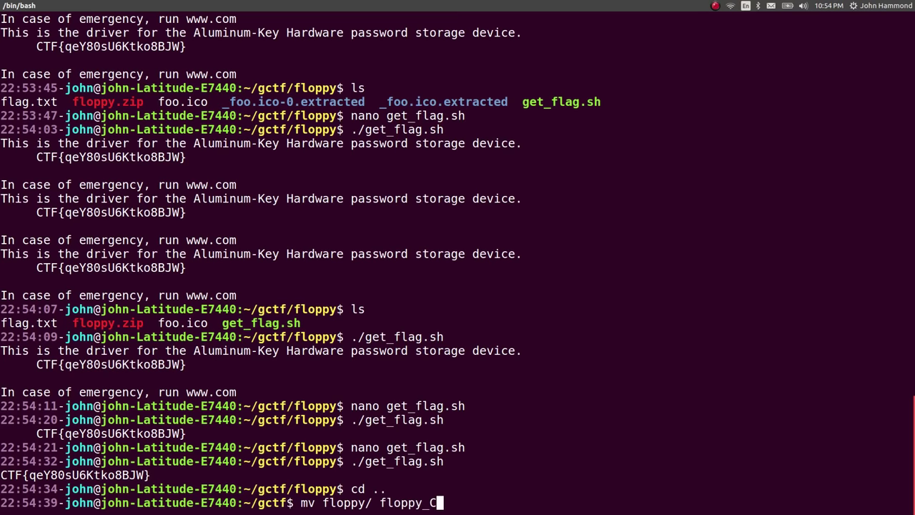
key("Return")
type("ls")
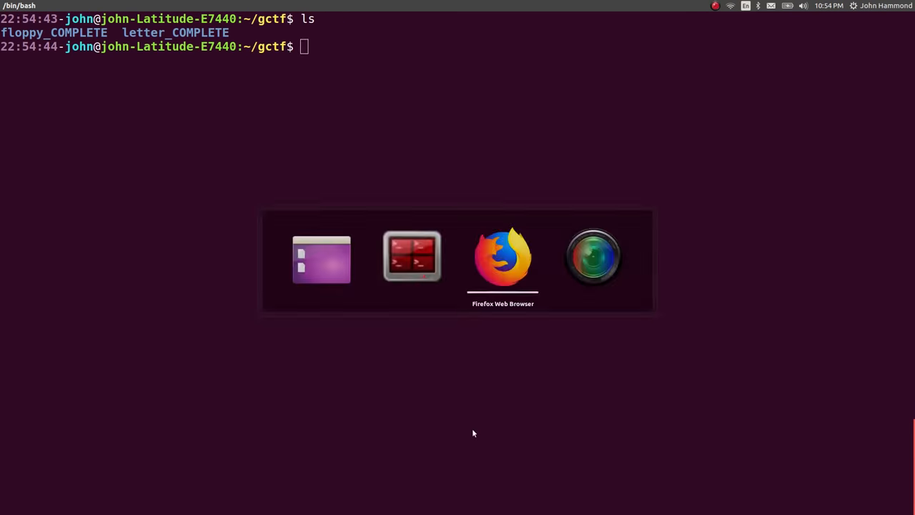
Step: Switch to Firefox and close the FLOPPY challenge dialog
left_click(503, 257)
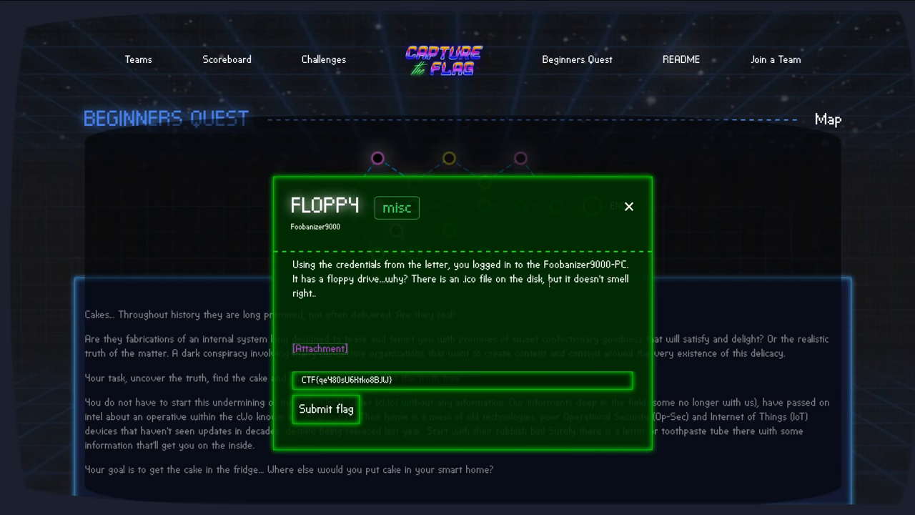
mouse_move(629, 214)
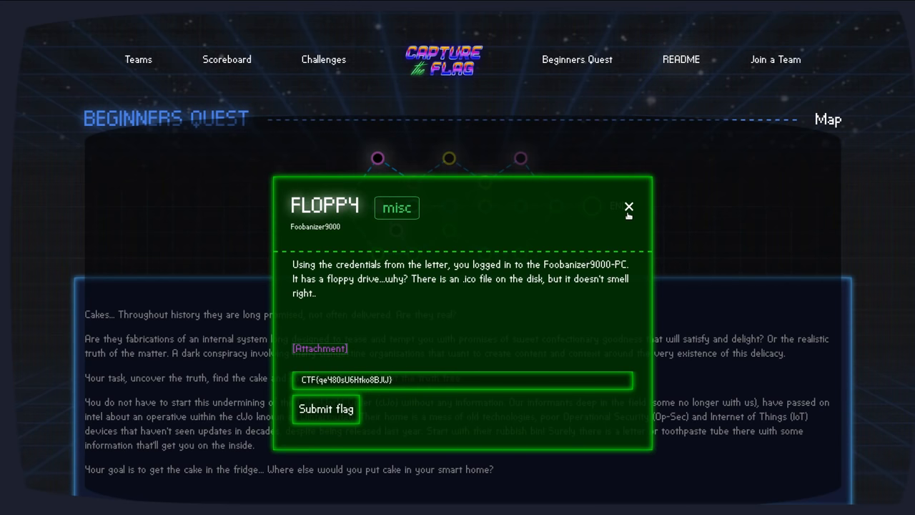
left_click(628, 206)
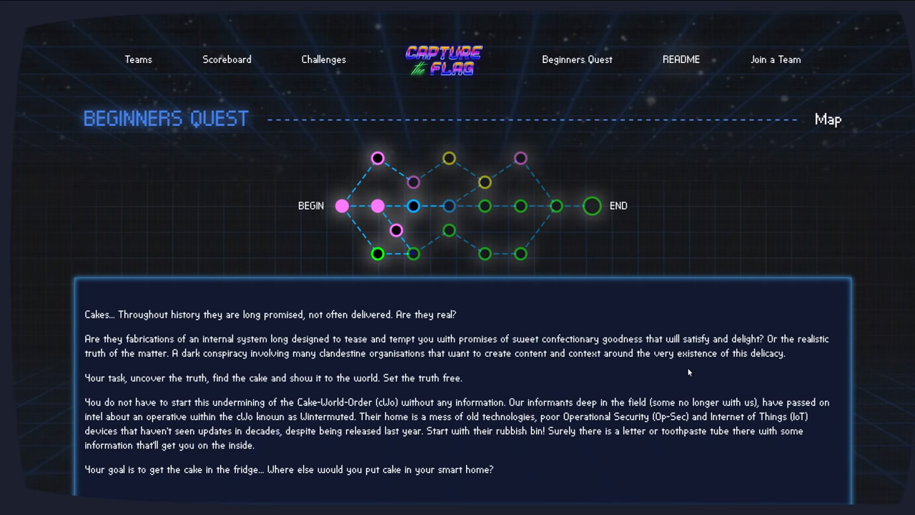